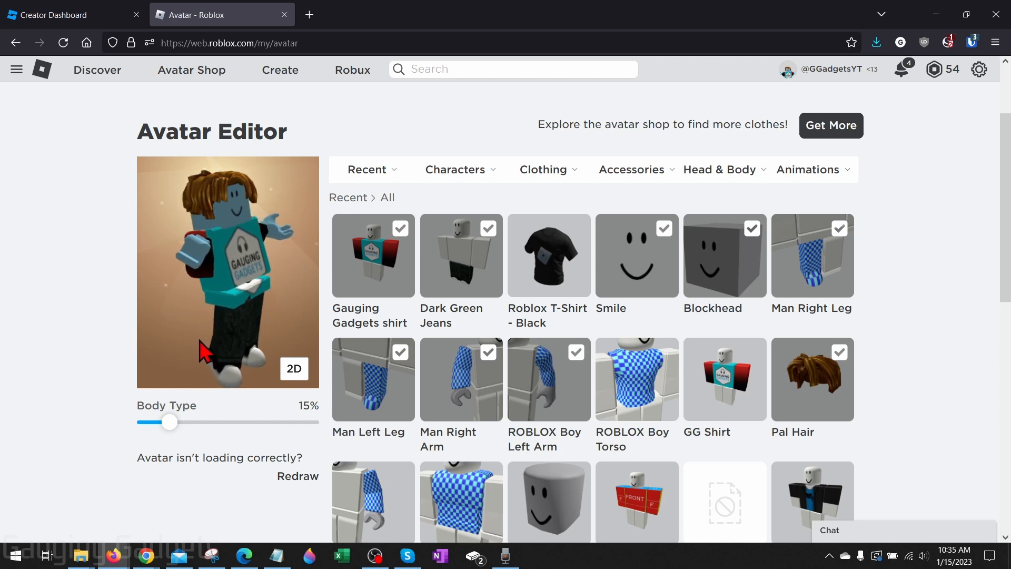
Step: Switch the avatar preview from 3D to the flat 2D view
{"action": "left_click", "coordinate": [294, 369]}
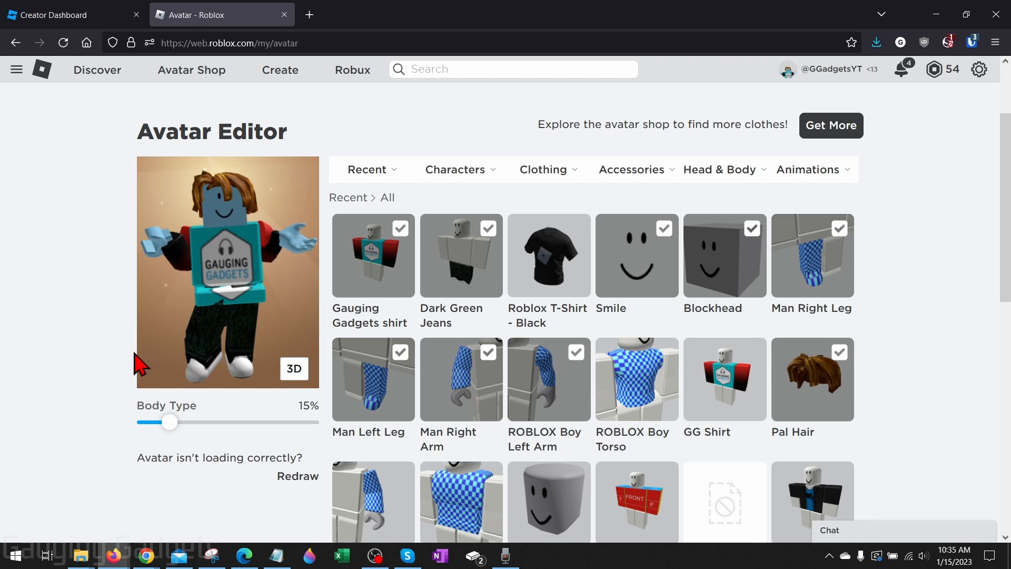
{"action": "mouse_move", "coordinate": [138, 364]}
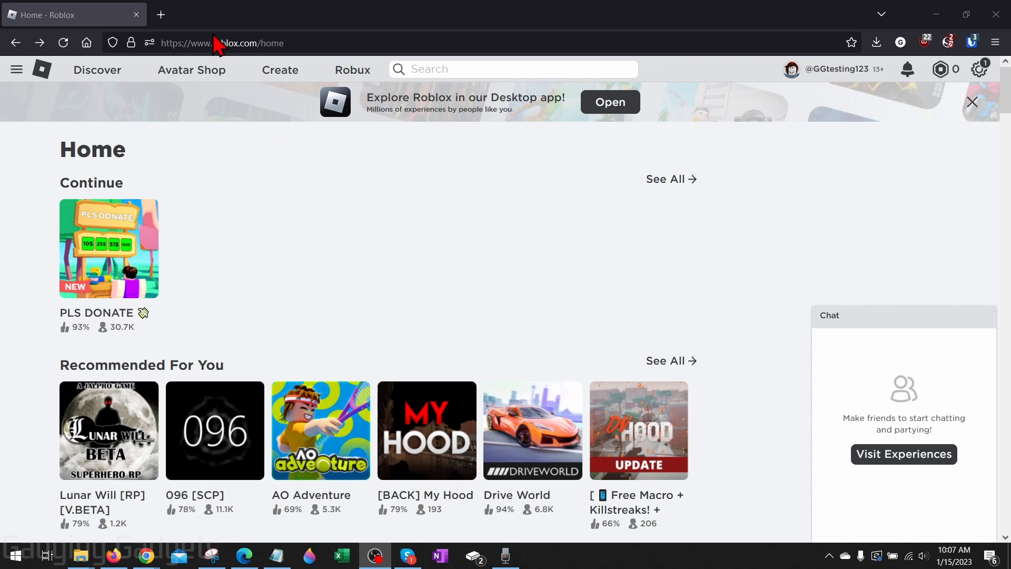
{"action": "mouse_move", "coordinate": [373, 202]}
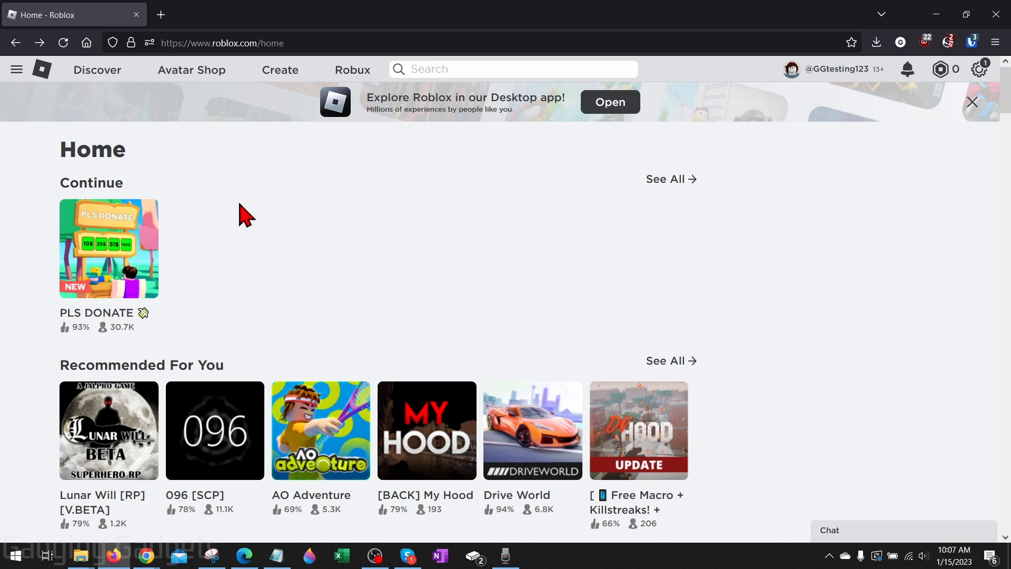
{"action": "mouse_move", "coordinate": [280, 70]}
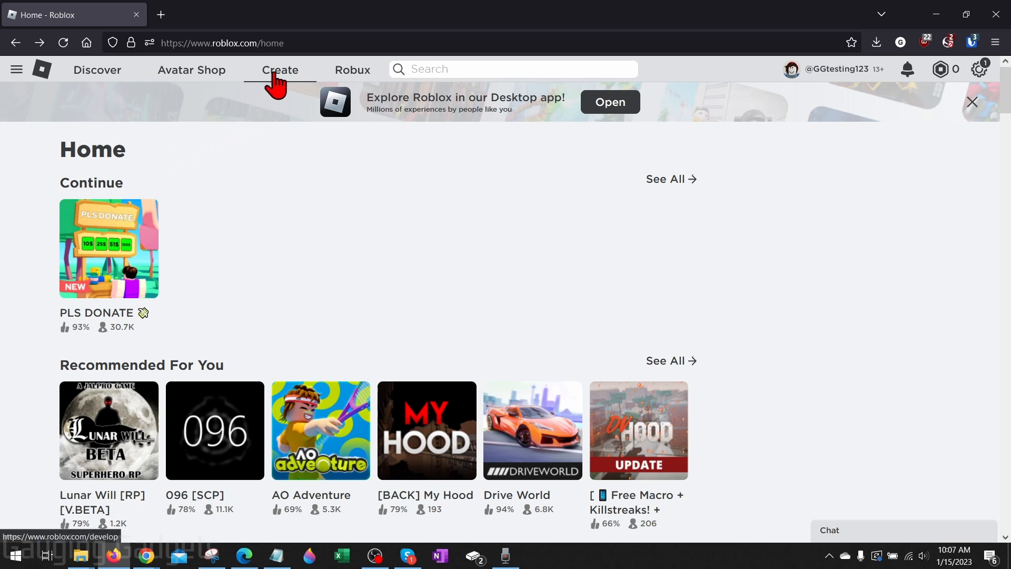
Step: Go to the Create area of the Roblox site
{"action": "left_click", "coordinate": [281, 69]}
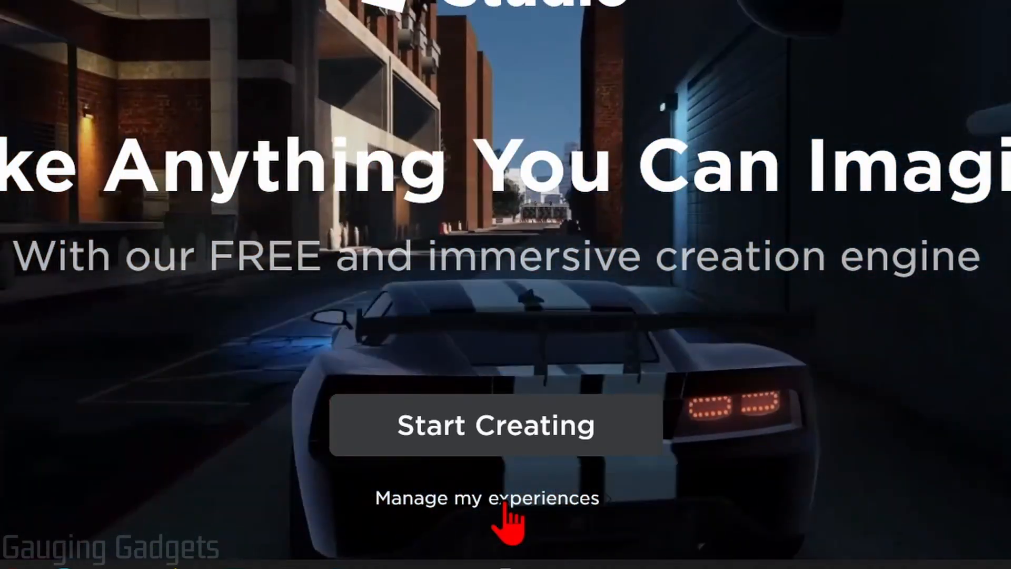
Step: Manage my experiences and choose Shirts to reach the Create a Shirt form
{"action": "left_click", "coordinate": [486, 498]}
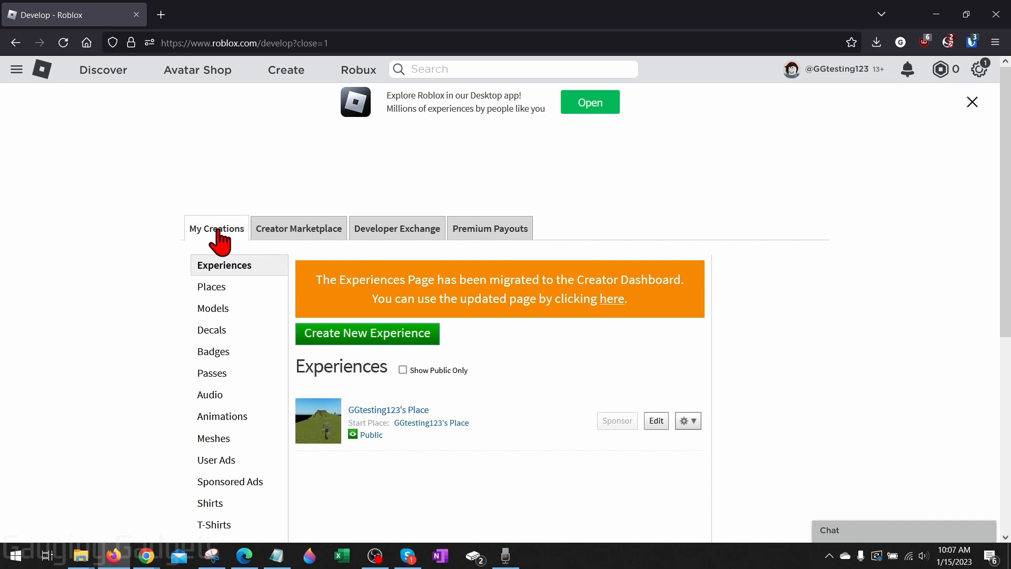
{"action": "mouse_move", "coordinate": [172, 222]}
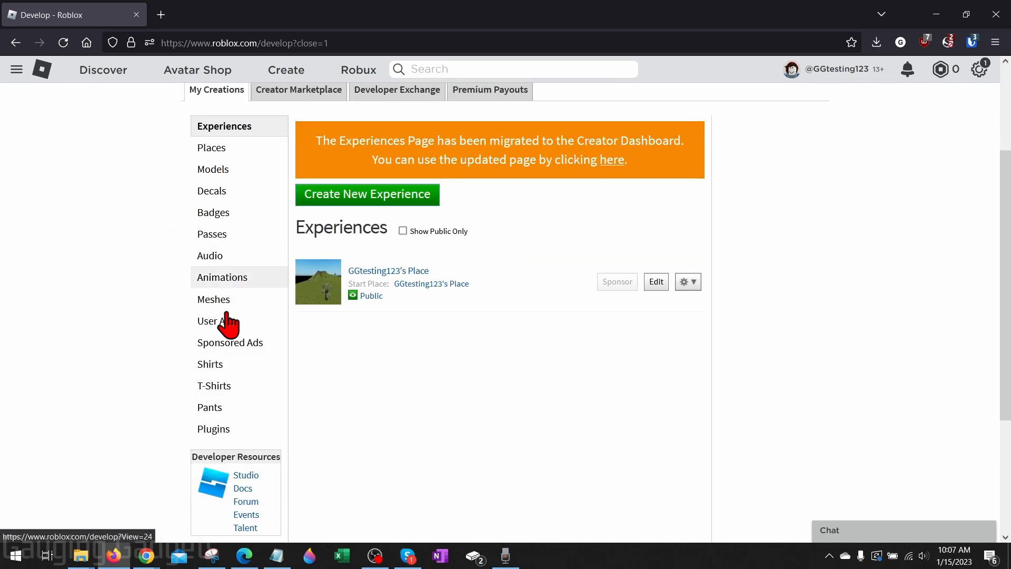
{"action": "mouse_move", "coordinate": [214, 386]}
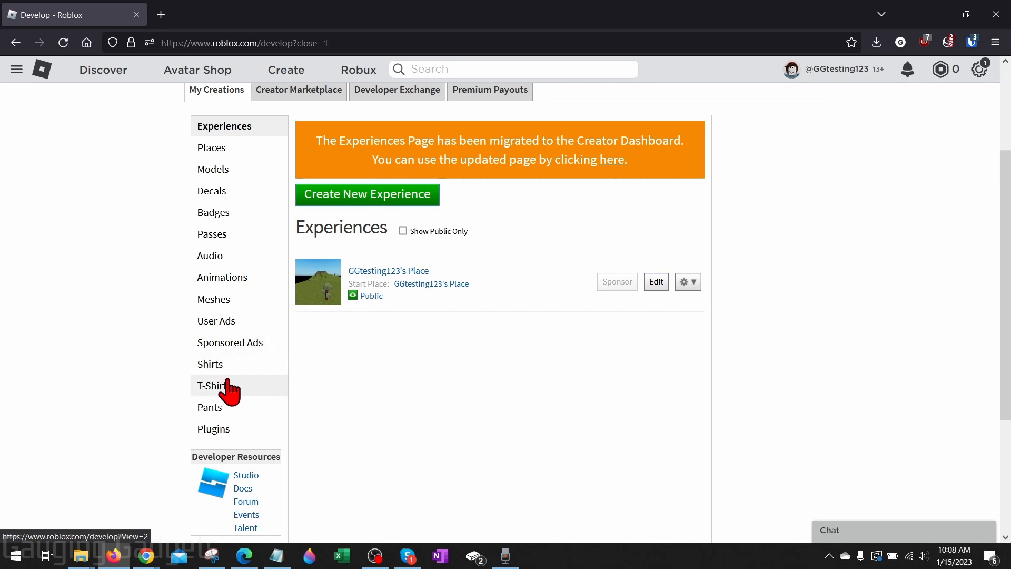
{"action": "left_click", "coordinate": [209, 364]}
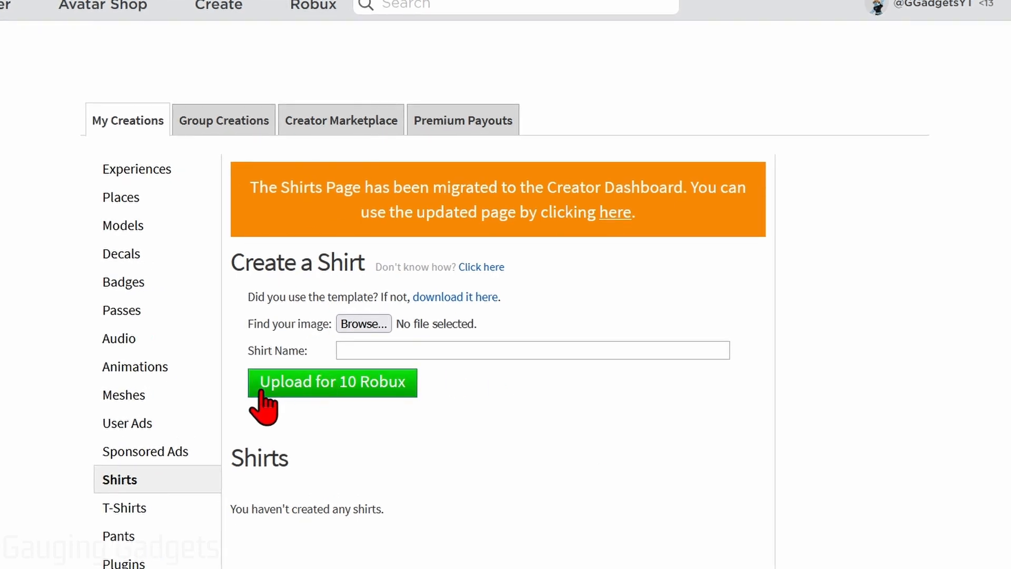
{"action": "mouse_move", "coordinate": [448, 410]}
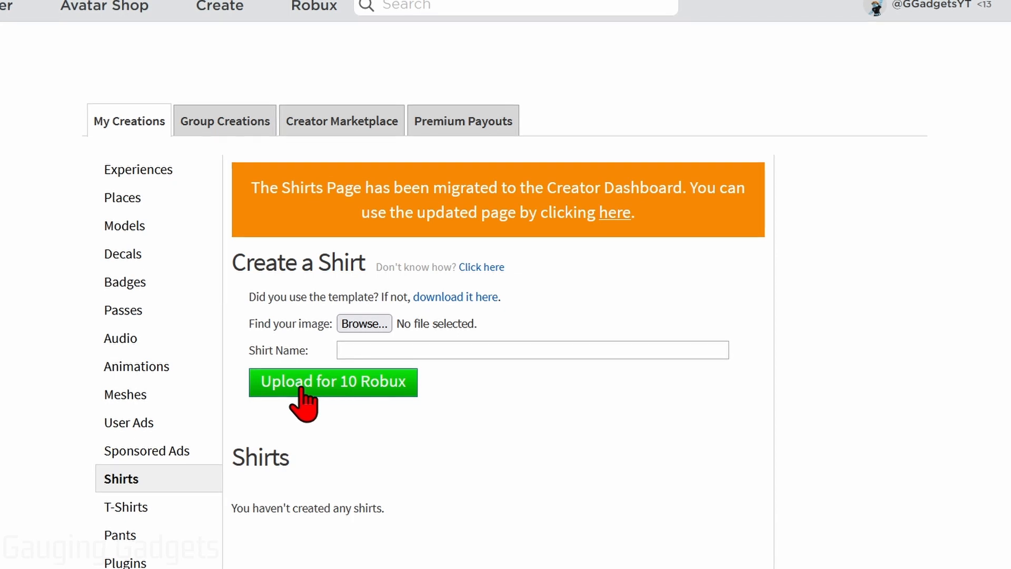
{"action": "mouse_move", "coordinate": [487, 412]}
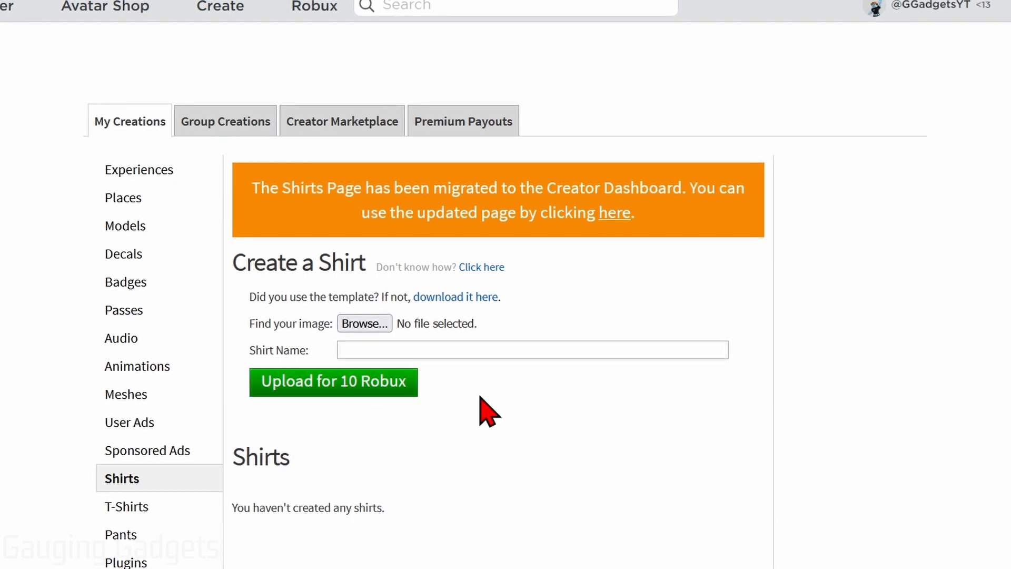
{"action": "mouse_move", "coordinate": [529, 380]}
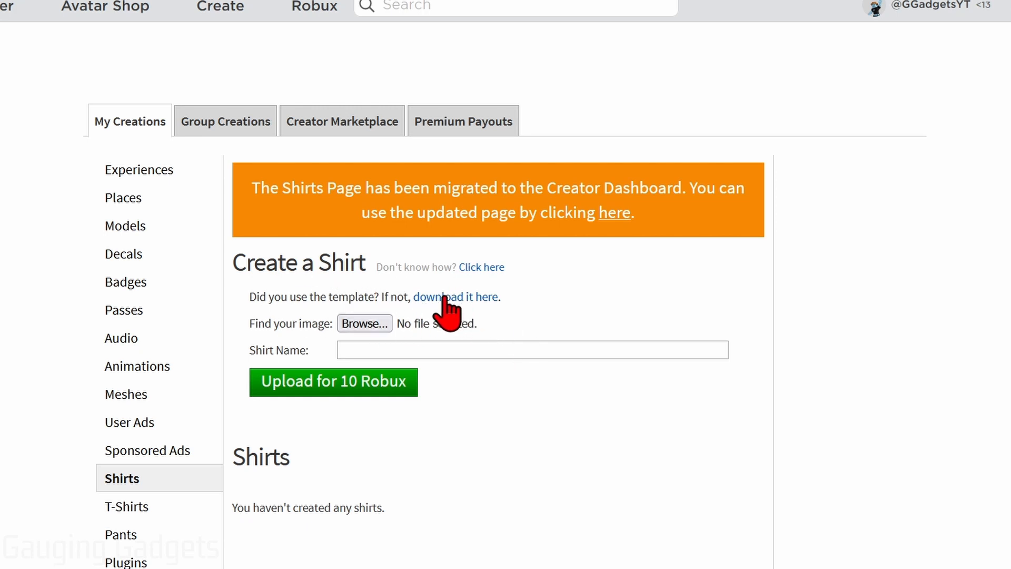
Step: Get the official shirt template image and start a fresh browser tab for Canva
{"action": "left_click", "coordinate": [455, 297]}
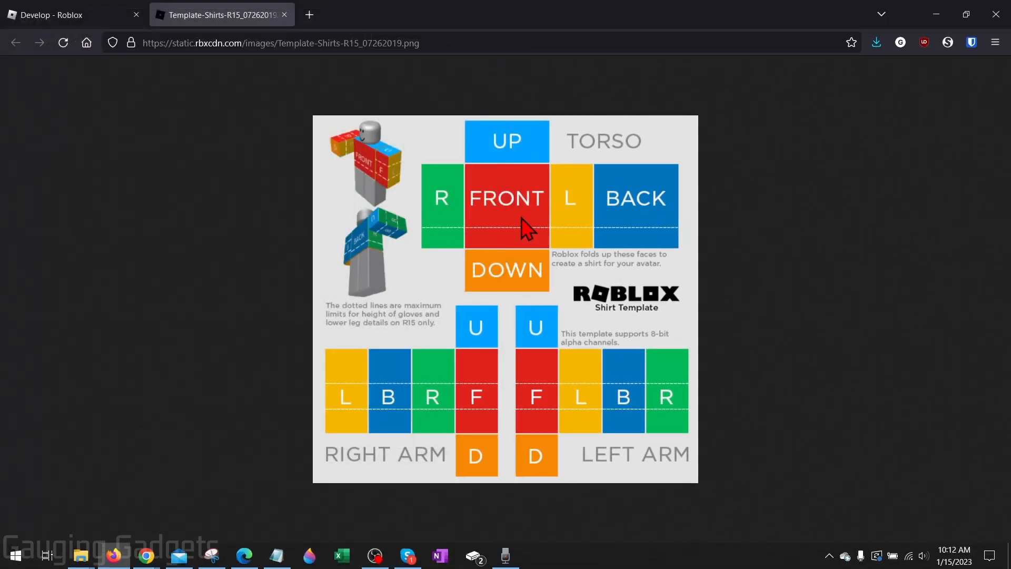
{"action": "left_click", "coordinate": [456, 14]}
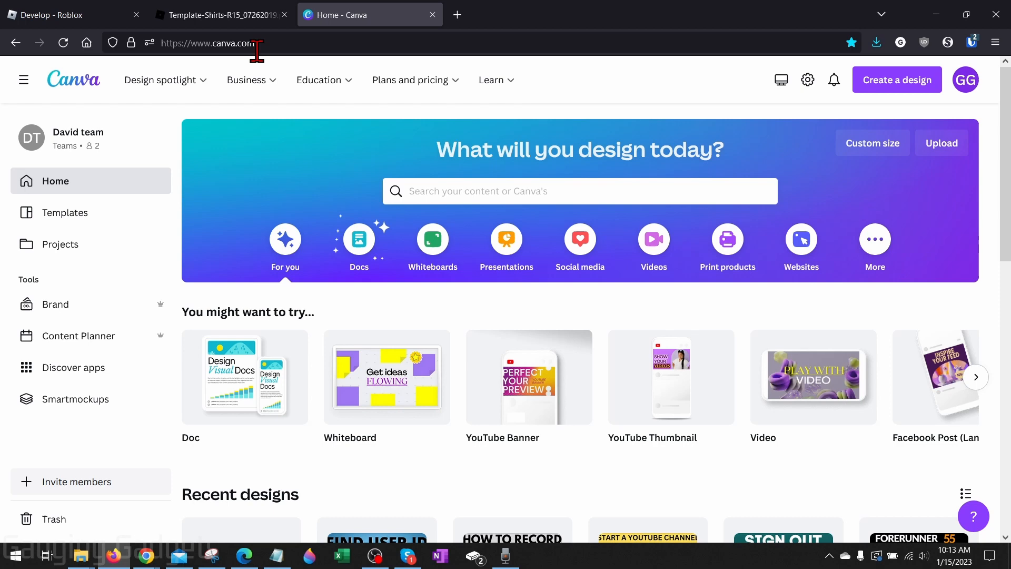
{"action": "mouse_move", "coordinate": [469, 452]}
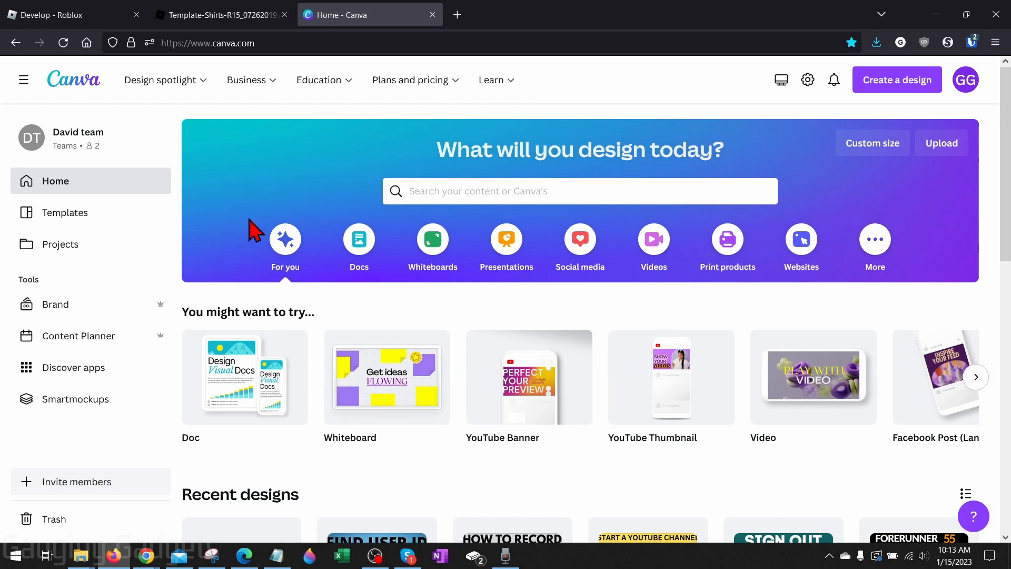
{"action": "mouse_move", "coordinate": [228, 153]}
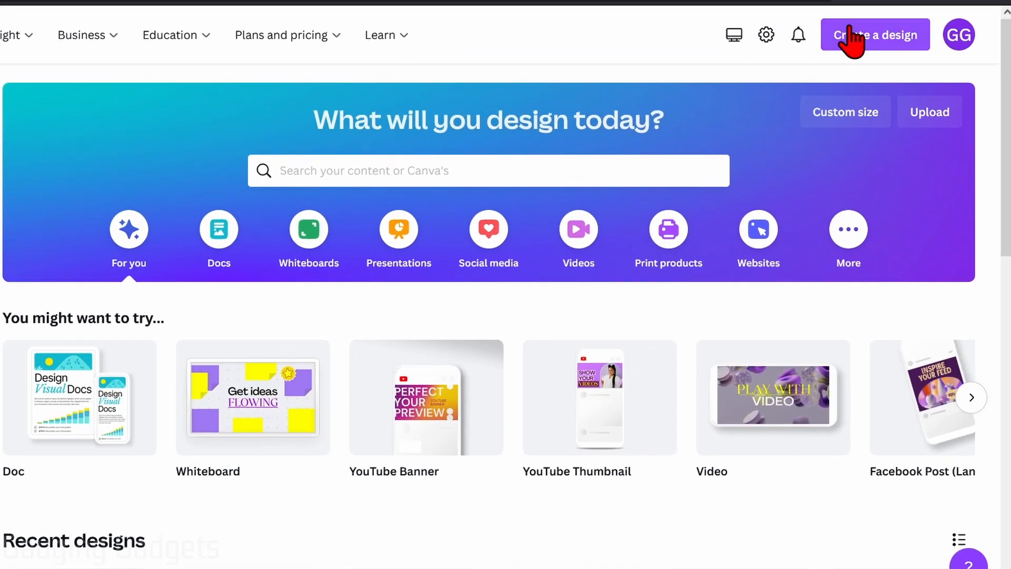
Step: Import the downloaded template PNG and use it in a new 585 × 559 px design
{"action": "left_click", "coordinate": [875, 35]}
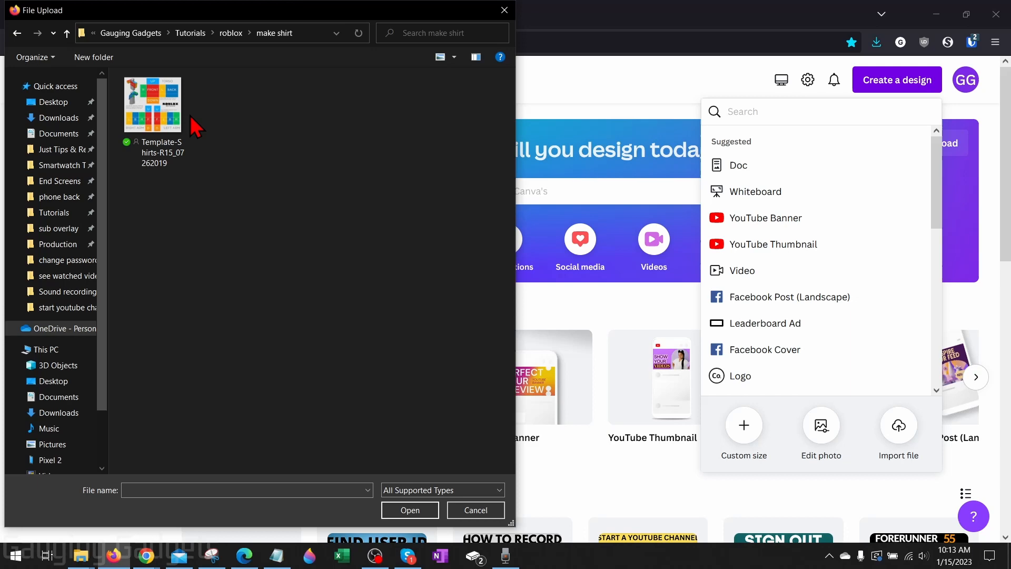
{"action": "mouse_move", "coordinate": [155, 110]}
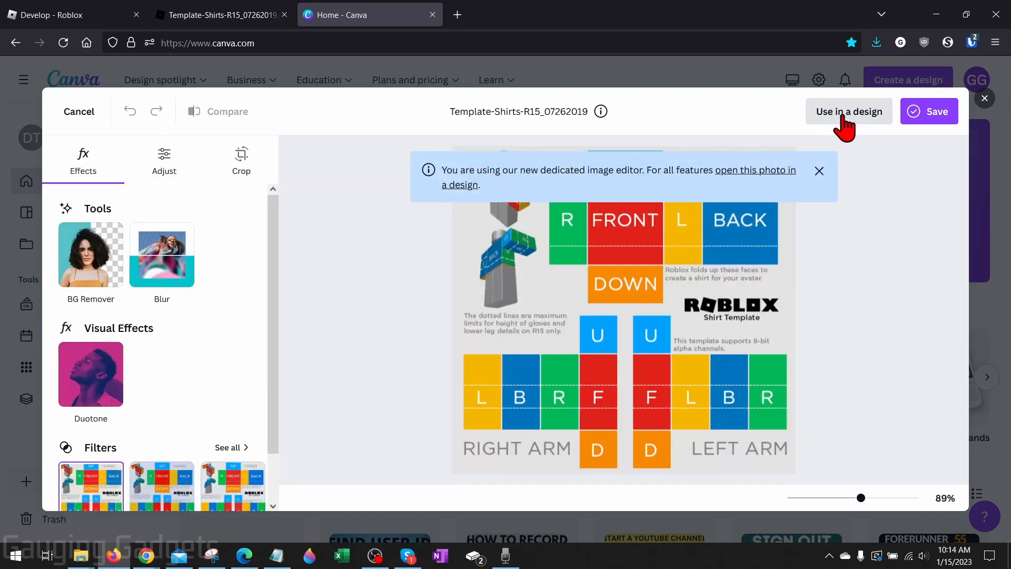
{"action": "left_click", "coordinate": [849, 111]}
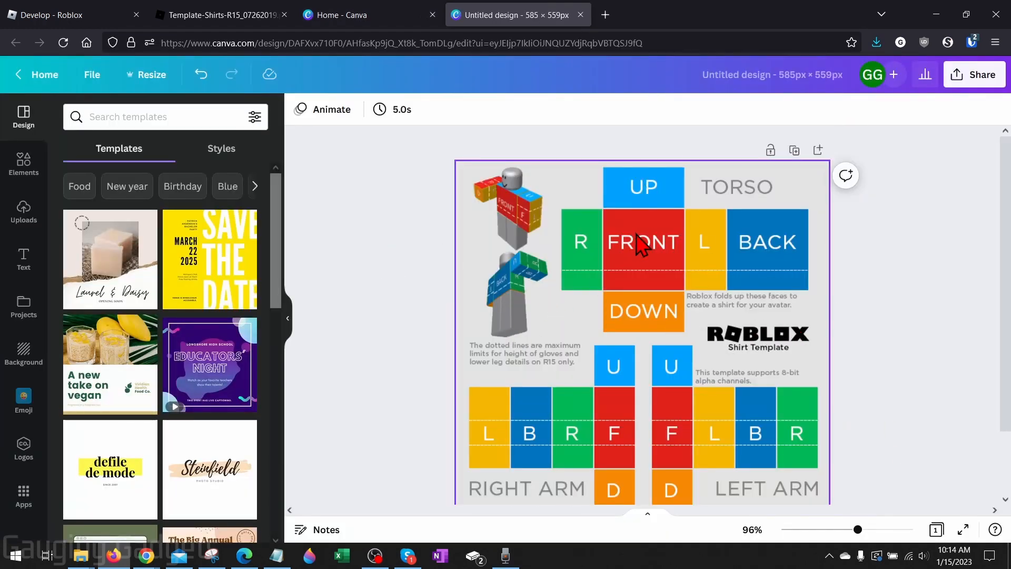
{"action": "mouse_move", "coordinate": [648, 297]}
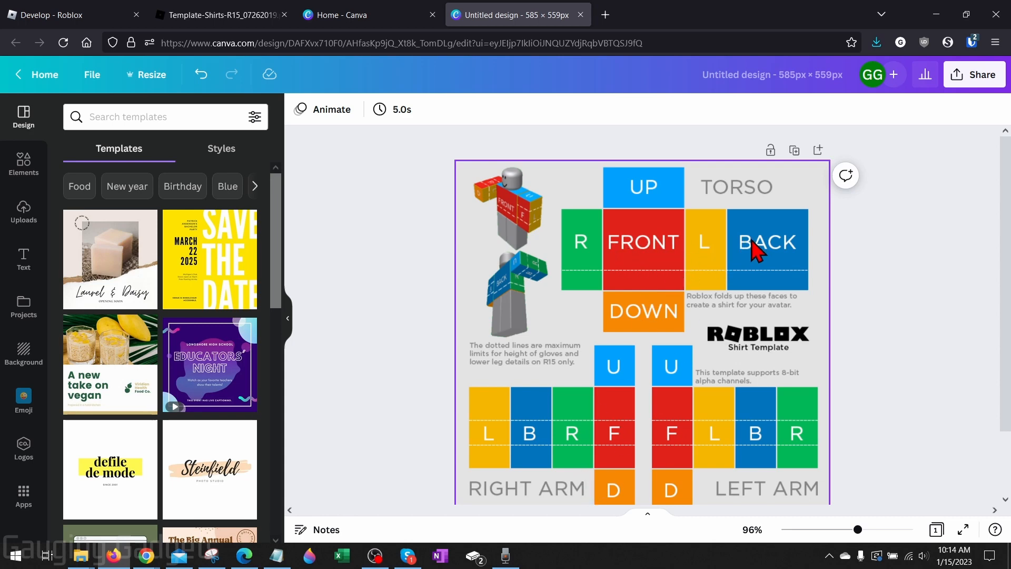
{"action": "mouse_move", "coordinate": [630, 223]}
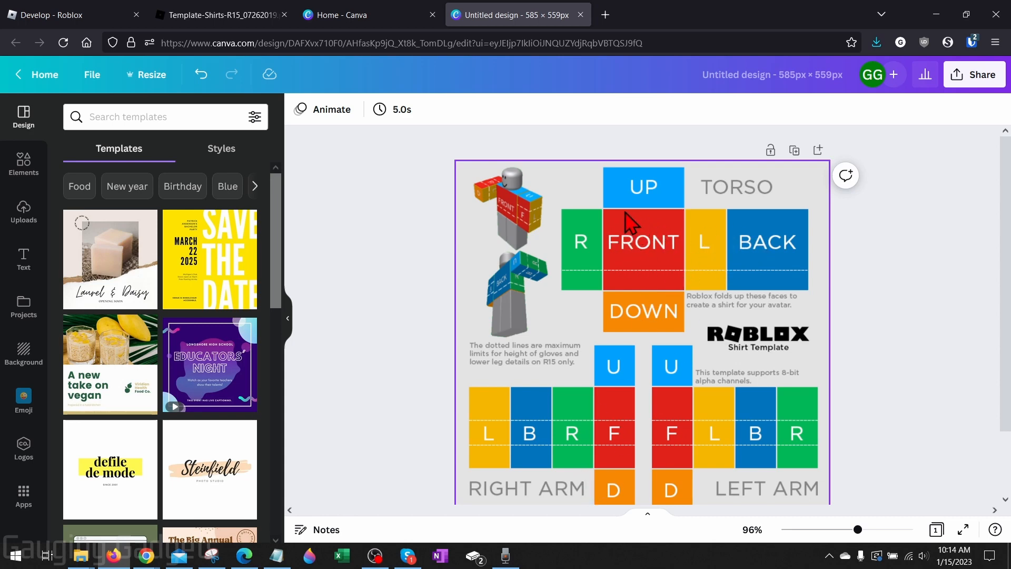
{"action": "mouse_move", "coordinate": [694, 264]}
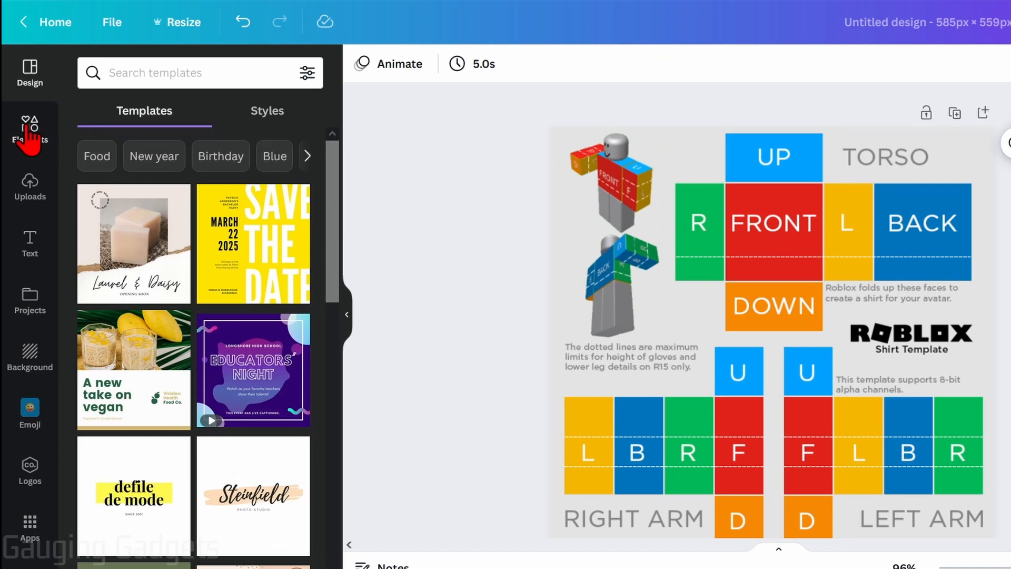
Step: Add a square from Elements, widen it across the torso strip and colour it turquoise
{"action": "left_click", "coordinate": [29, 128]}
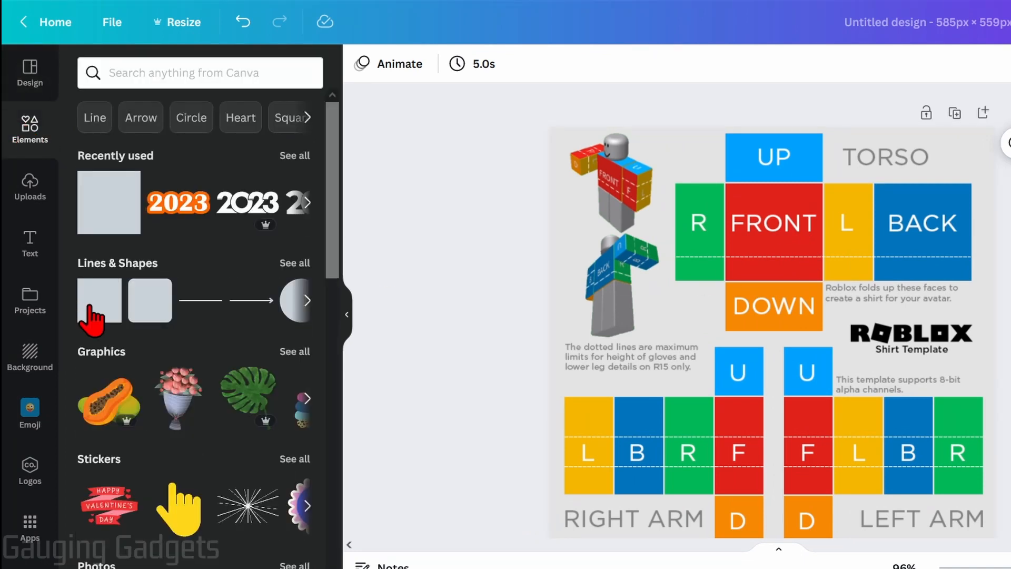
{"action": "left_click", "coordinate": [771, 338]}
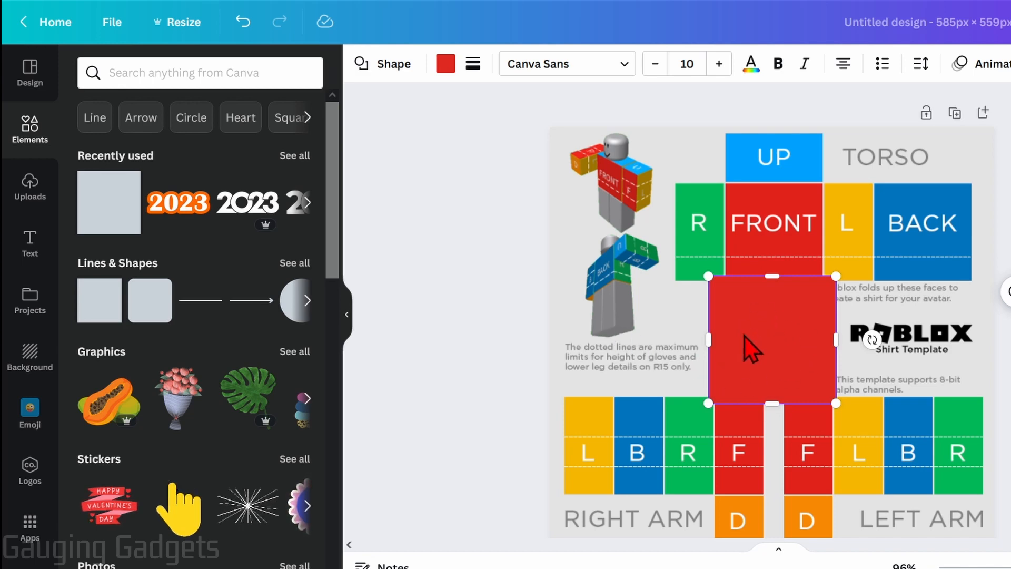
{"action": "left_click_drag", "start_coordinate": [771, 339], "coordinate": [741, 228]}
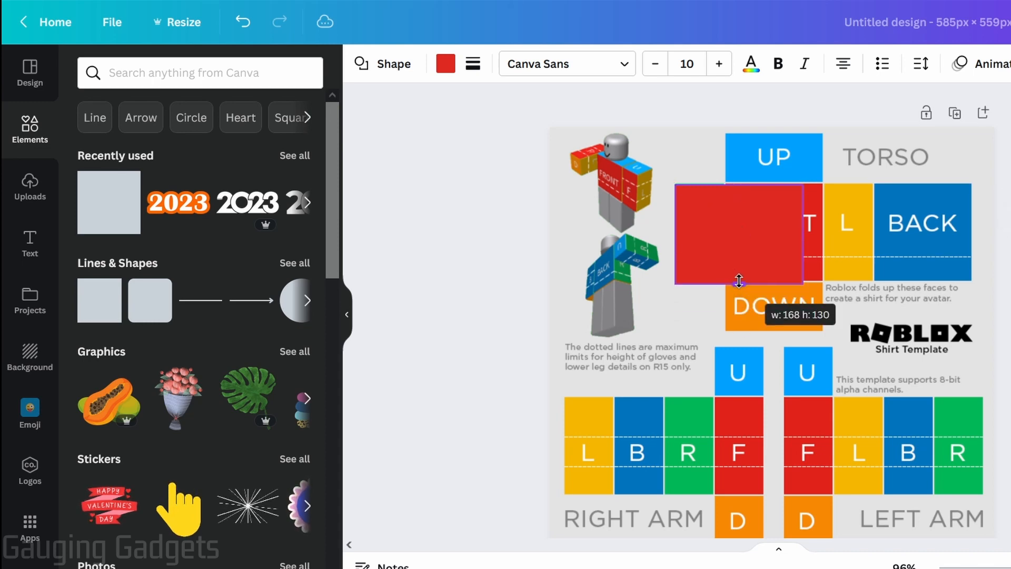
{"action": "left_click_drag", "start_coordinate": [739, 282], "coordinate": [740, 275]}
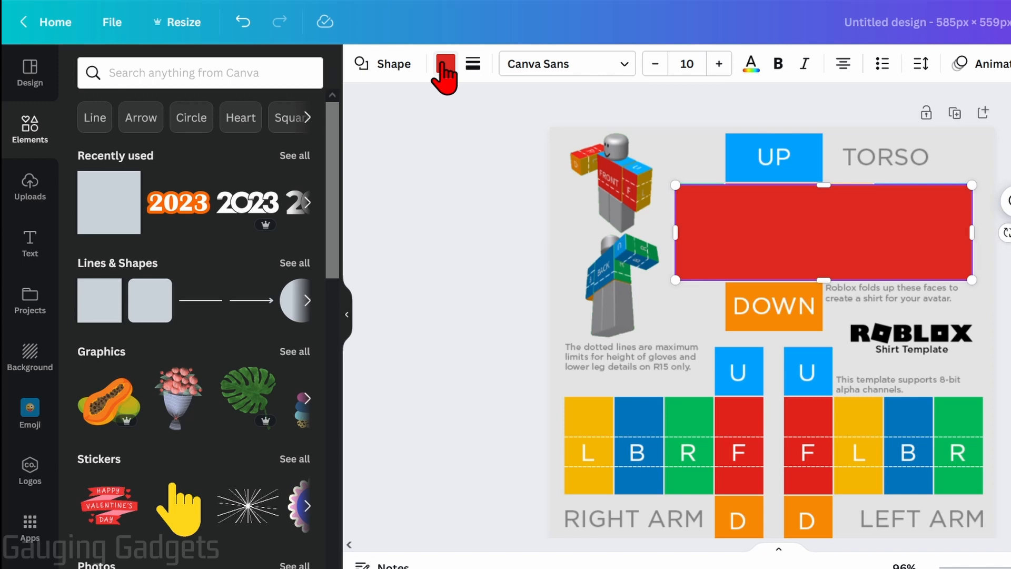
{"action": "left_click", "coordinate": [445, 64]}
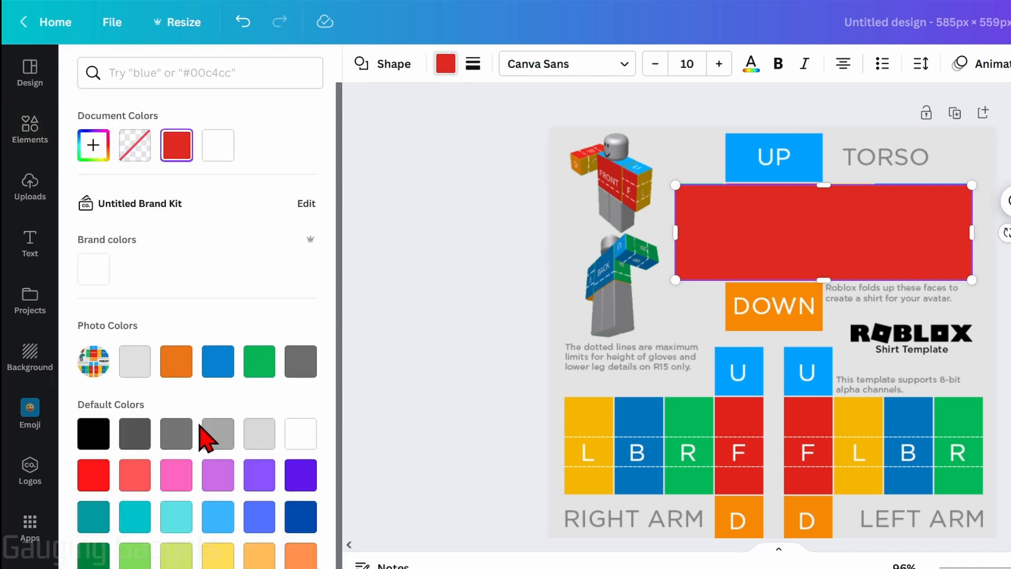
{"action": "left_click", "coordinate": [134, 516]}
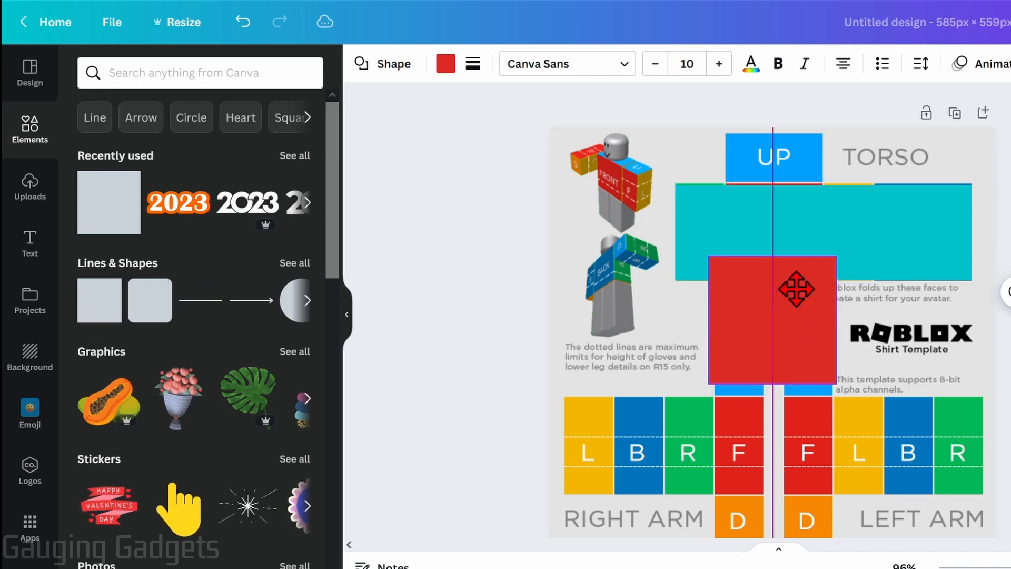
Step: Move the second square to the torso top and resize it to the column's width and height
{"action": "left_click_drag", "start_coordinate": [772, 320], "coordinate": [790, 197]}
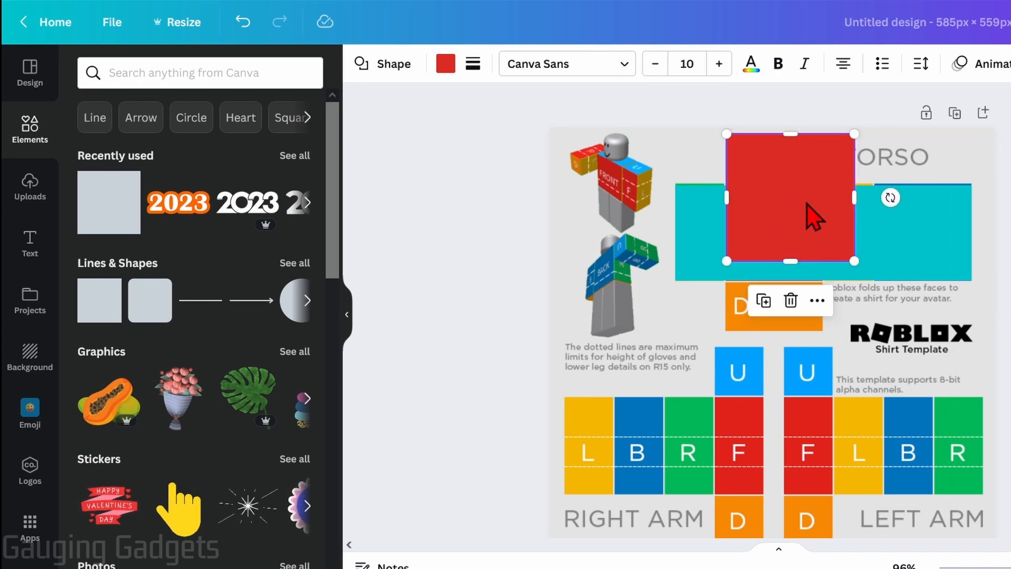
{"action": "left_click_drag", "start_coordinate": [854, 197], "coordinate": [814, 197]}
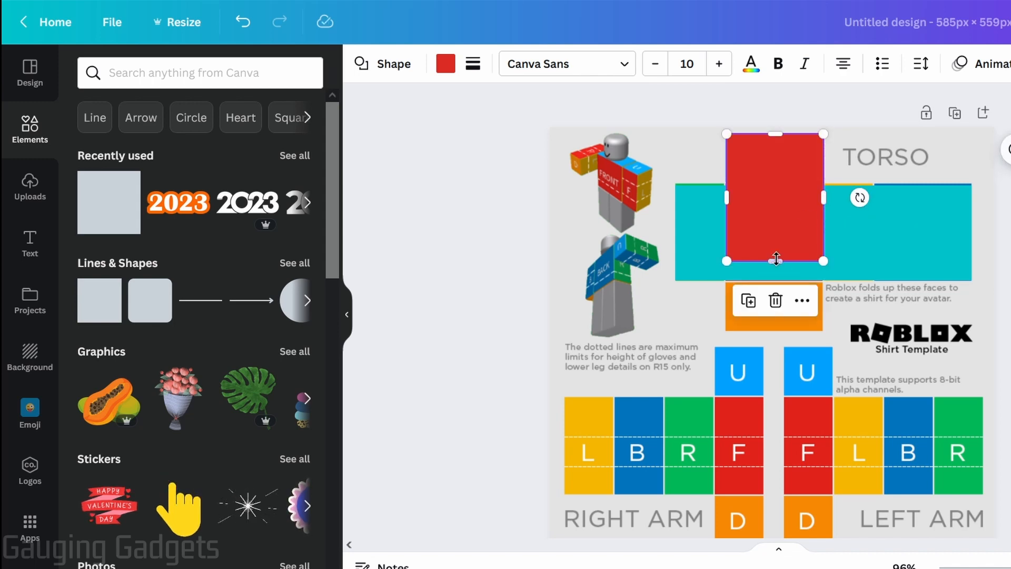
{"action": "left_click_drag", "start_coordinate": [775, 261], "coordinate": [766, 325]}
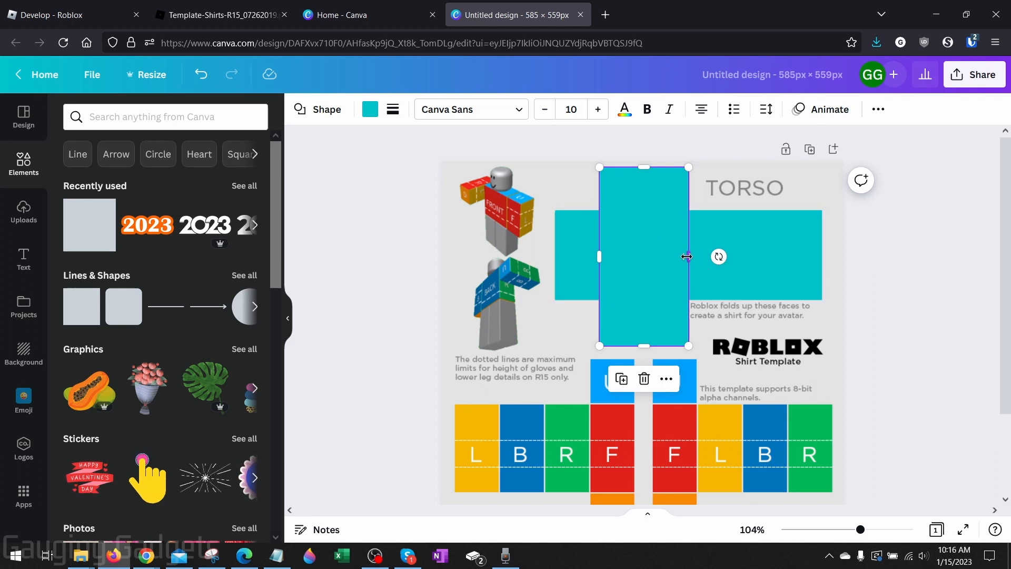
{"action": "mouse_move", "coordinate": [623, 303]}
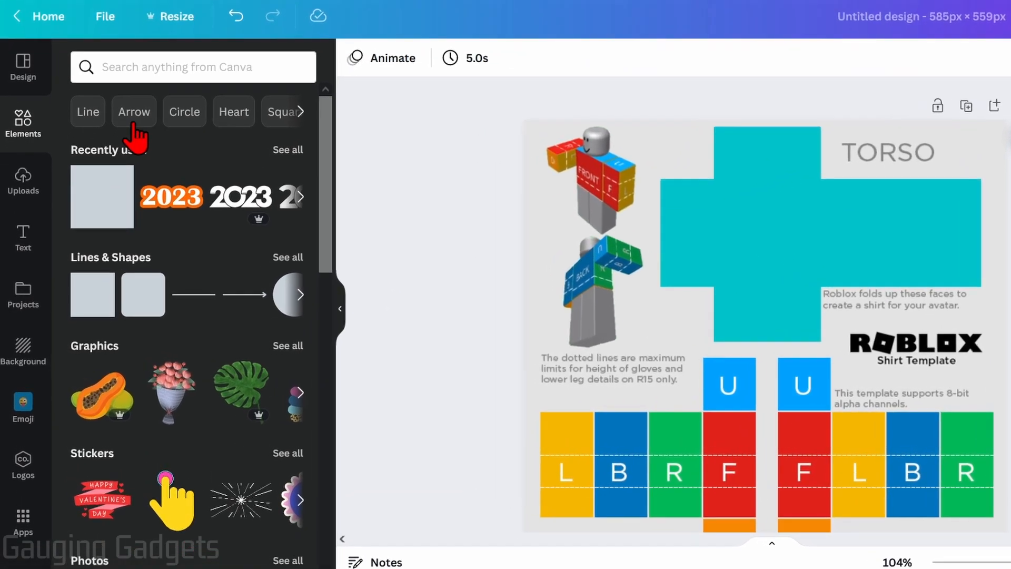
Step: Search Elements for 'headphone' and shrink the Gauging Gadgets logo onto the torso front
{"action": "left_click", "coordinate": [193, 66]}
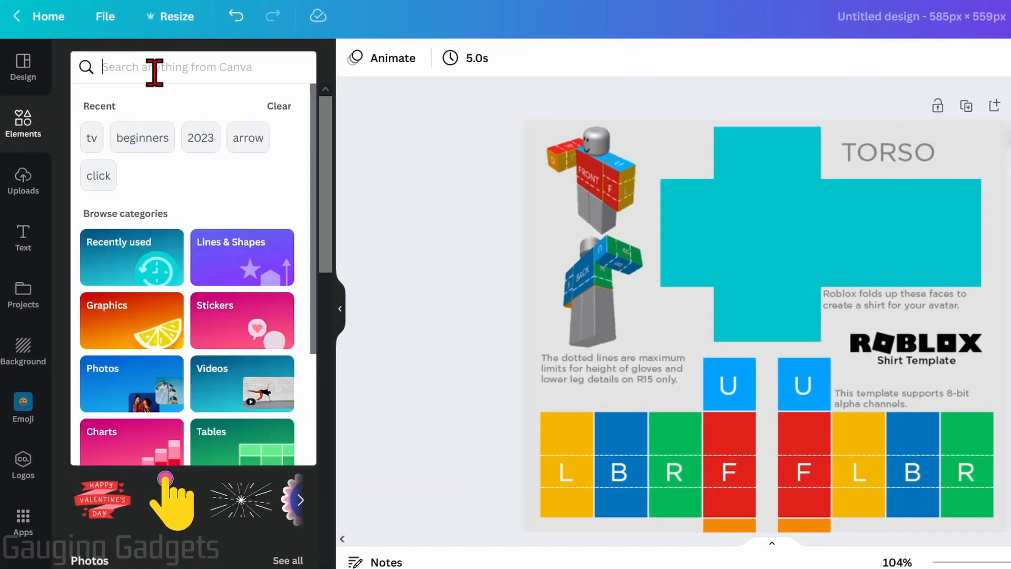
{"action": "type", "text": "headphone"}
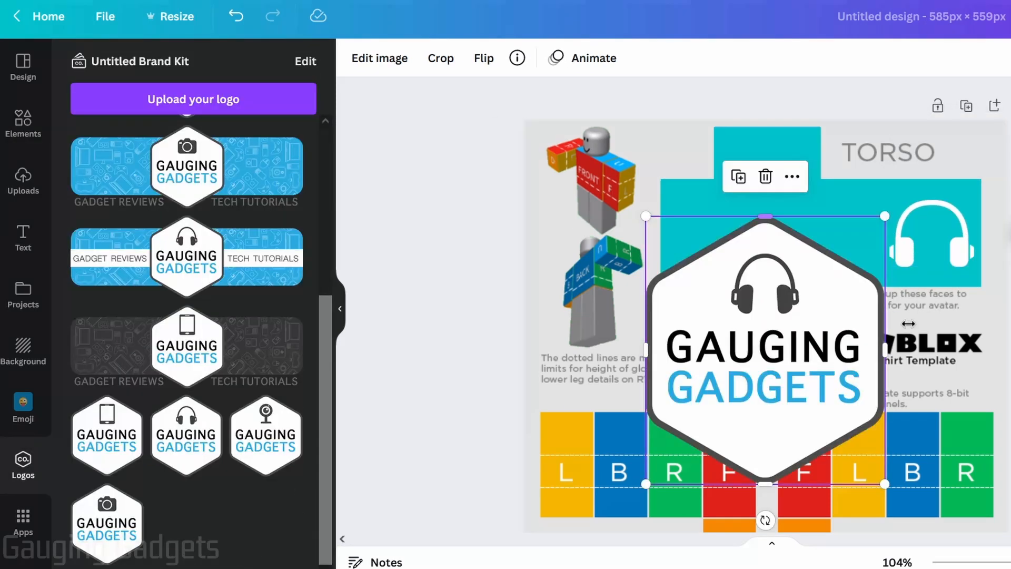
{"action": "left_click_drag", "start_coordinate": [887, 483], "coordinate": [782, 368]}
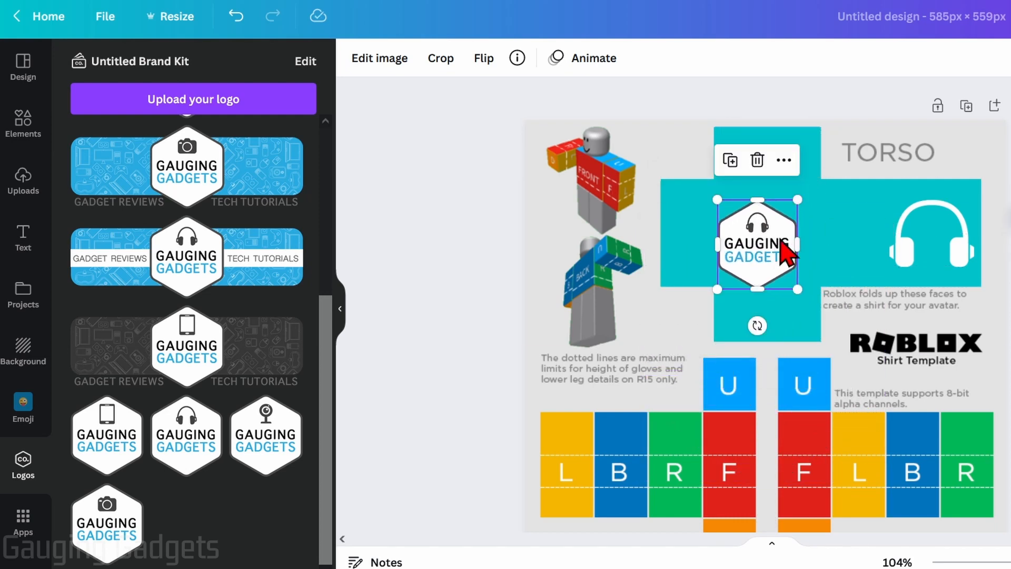
{"action": "scroll", "scroll_direction": "down", "scroll_amount": 3}
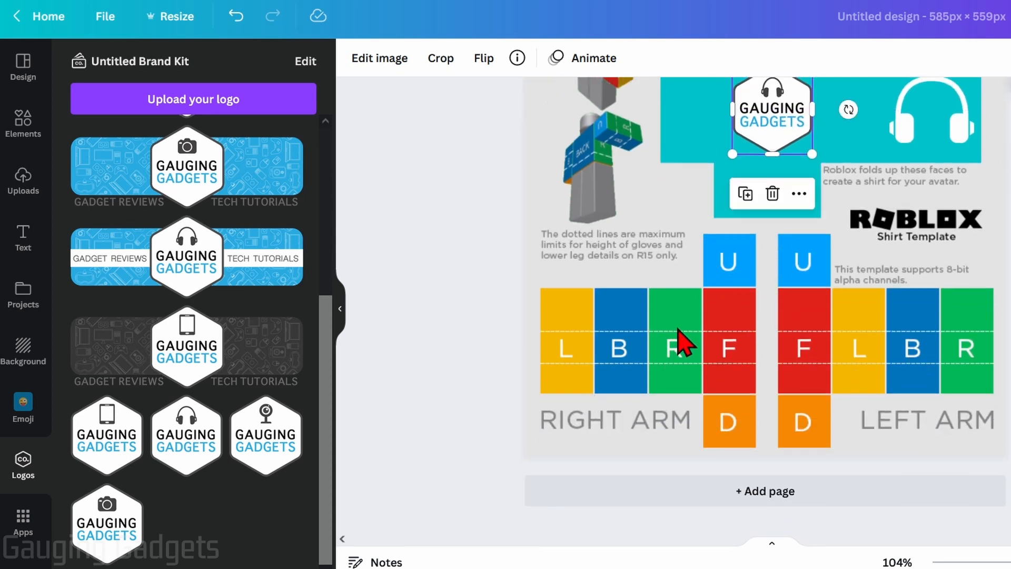
Step: Add red squares from Elements and stretch them over the right and left arm panels
{"action": "left_click", "coordinate": [22, 122]}
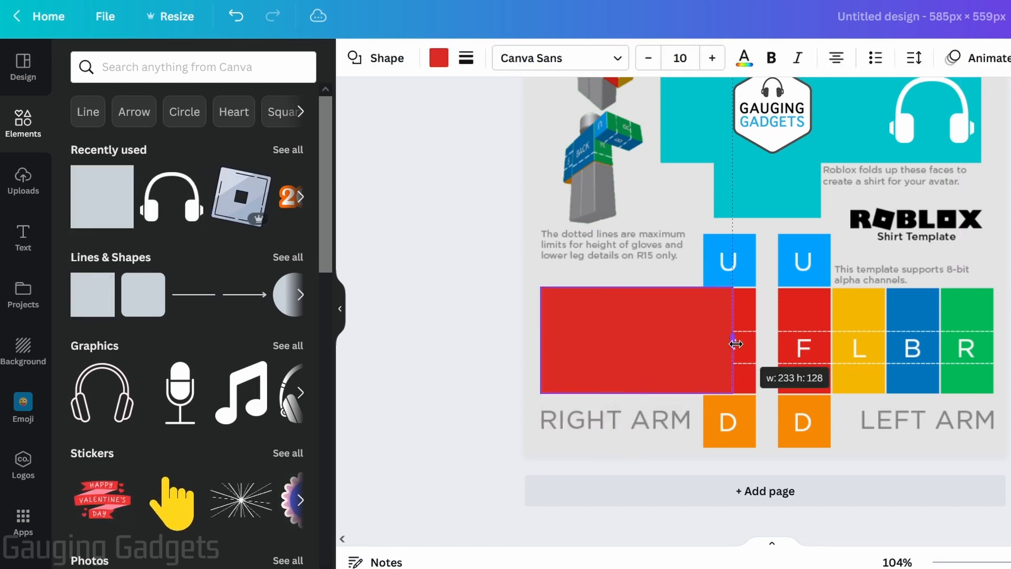
{"action": "left_click_drag", "start_coordinate": [736, 344], "coordinate": [754, 341]}
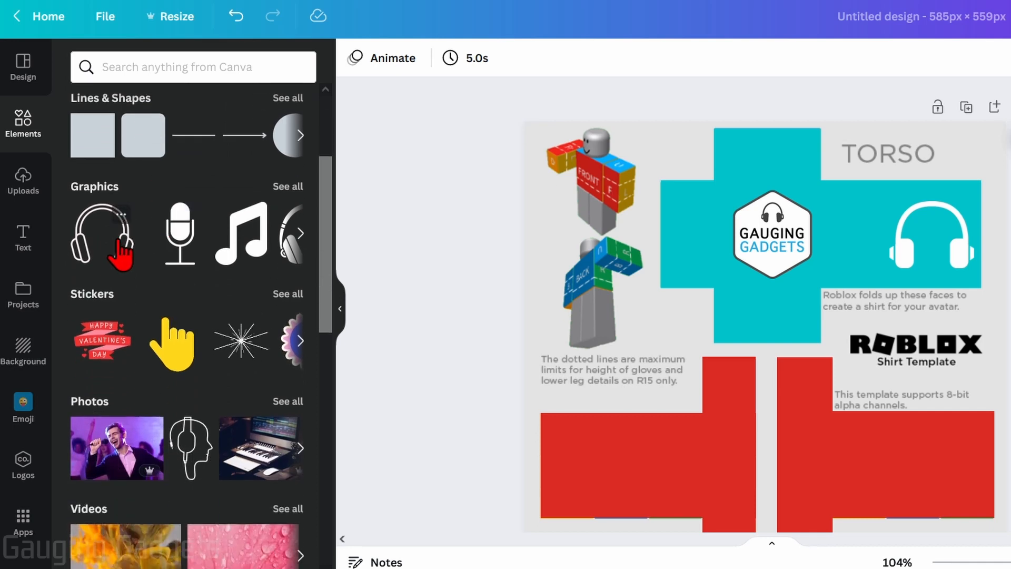
{"action": "scroll", "scroll_direction": "down", "scroll_amount": 3}
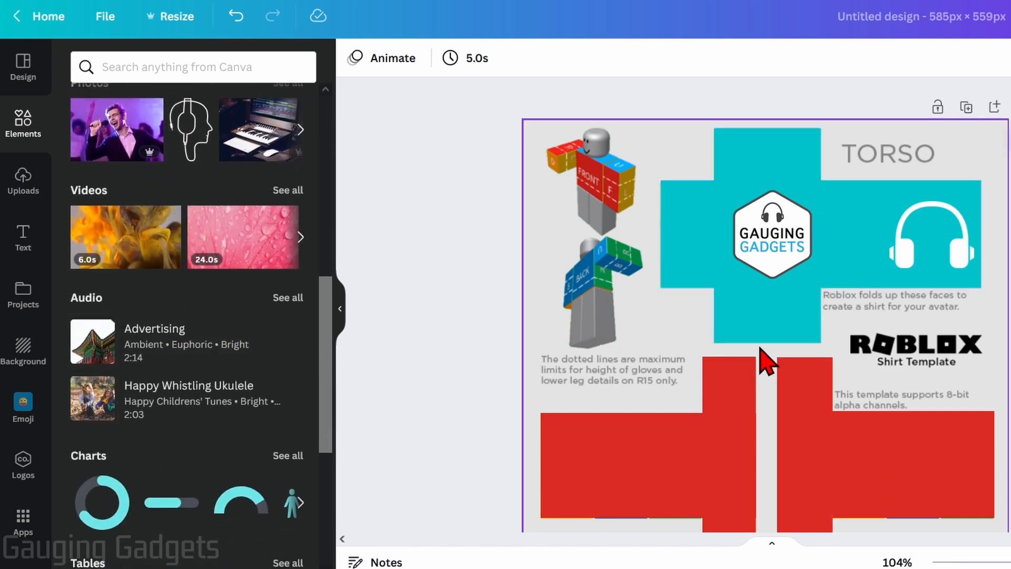
{"action": "left_click", "coordinate": [647, 466]}
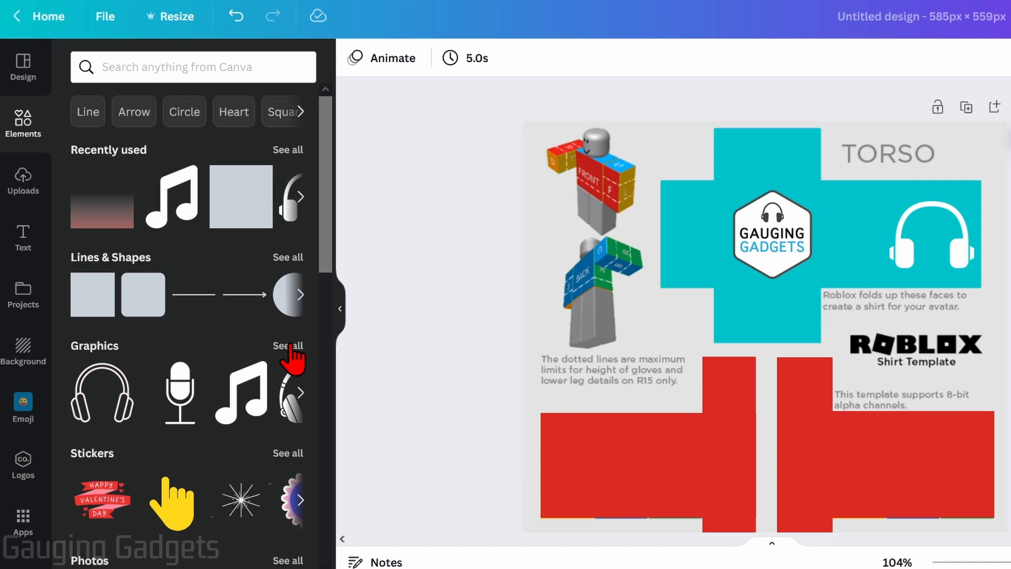
Step: Browse Graphics > Gradient, add the black gradient over the right arm and duplicate it for the left
{"action": "left_click", "coordinate": [287, 346]}
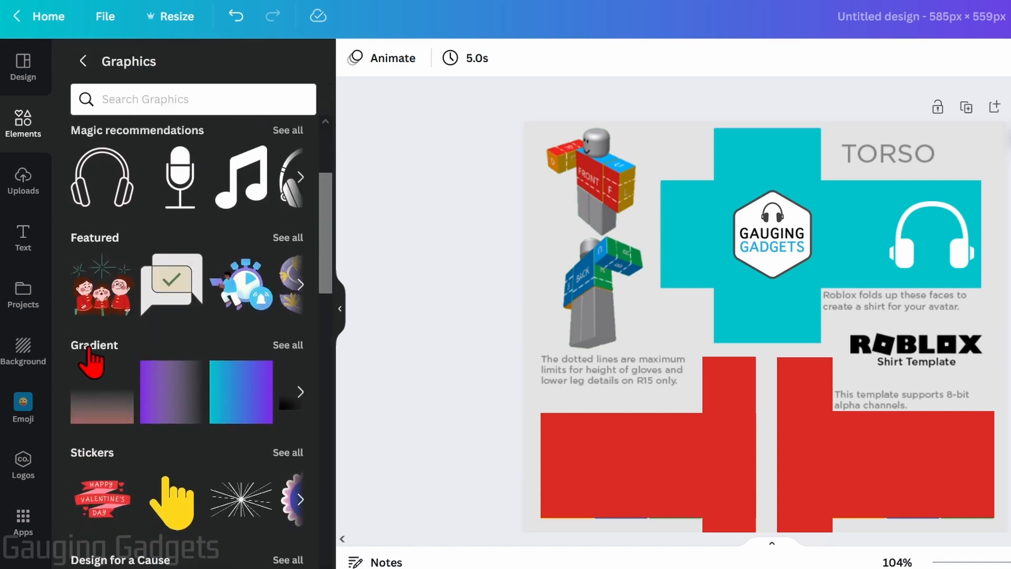
{"action": "left_click", "coordinate": [289, 345]}
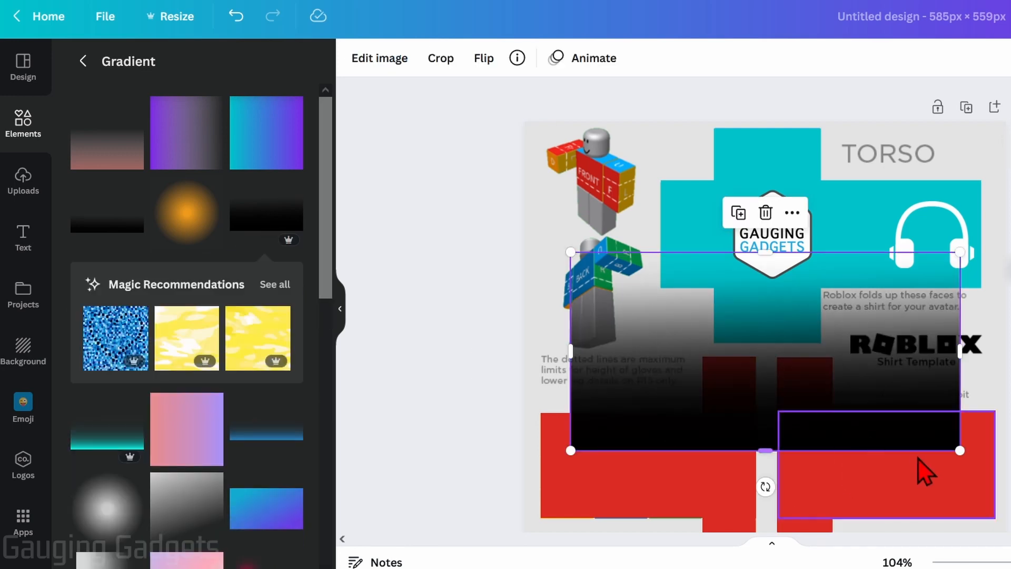
{"action": "scroll", "scroll_direction": "down", "scroll_amount": 3}
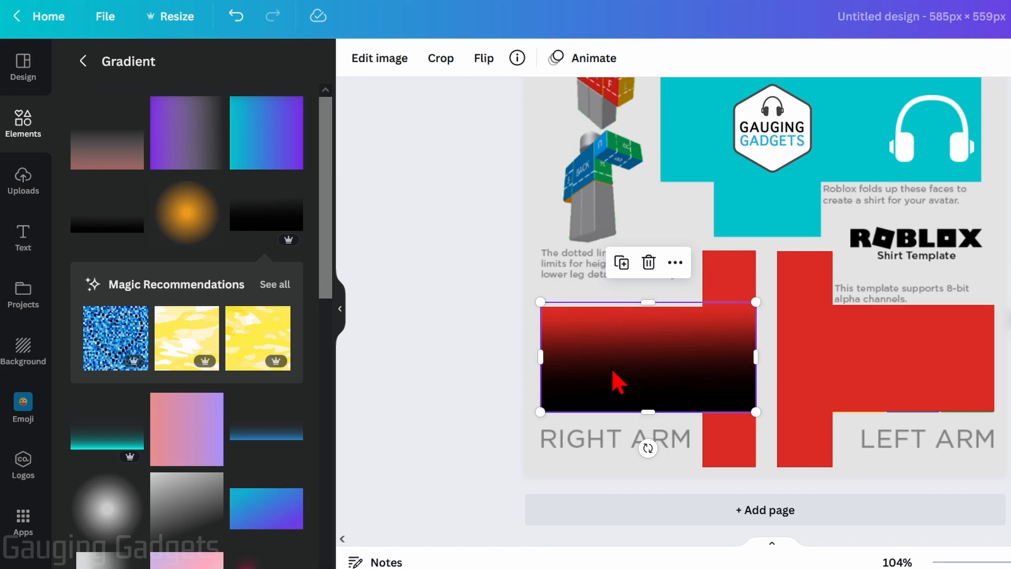
{"action": "mouse_move", "coordinate": [621, 262]}
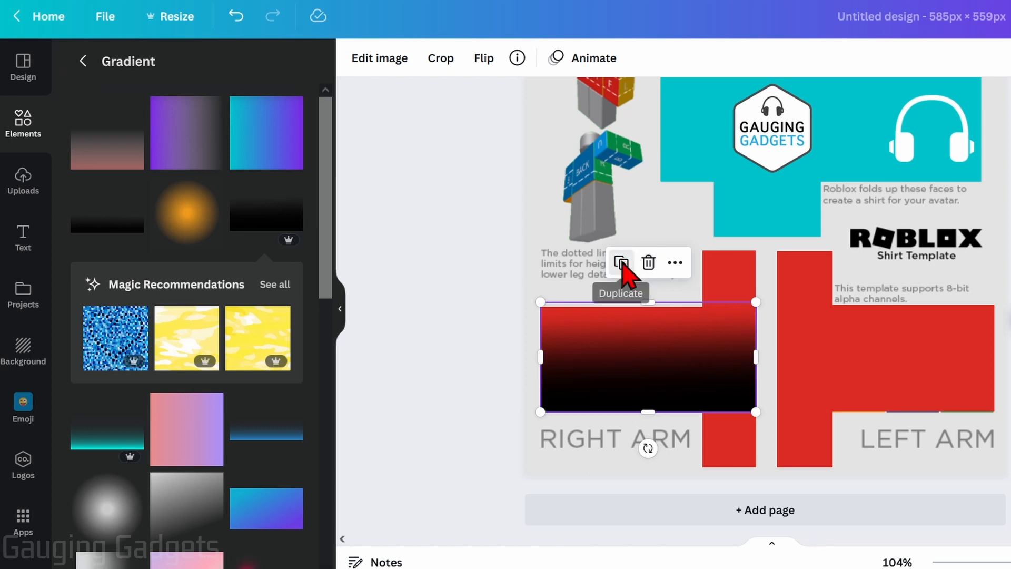
{"action": "left_click", "coordinate": [619, 262]}
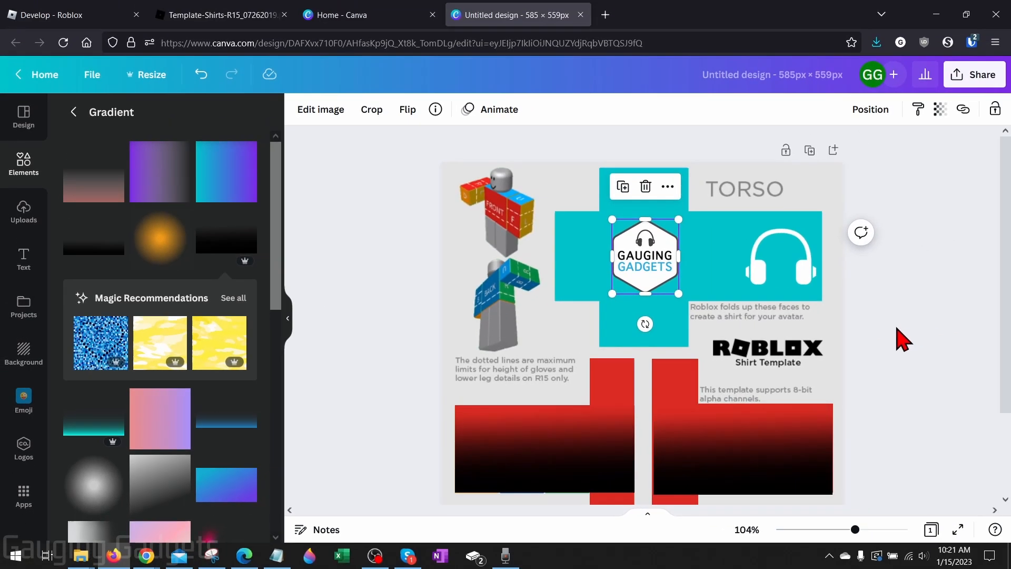
{"action": "mouse_move", "coordinate": [919, 310]}
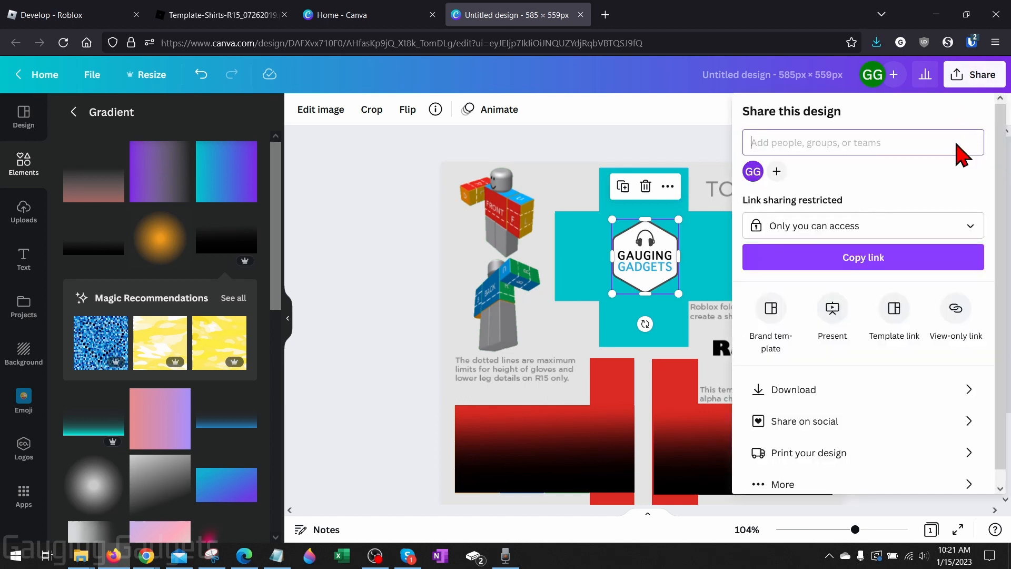
Step: Download the finished shirt design from Canva as a PNG via Share > Download
{"action": "left_click", "coordinate": [794, 389]}
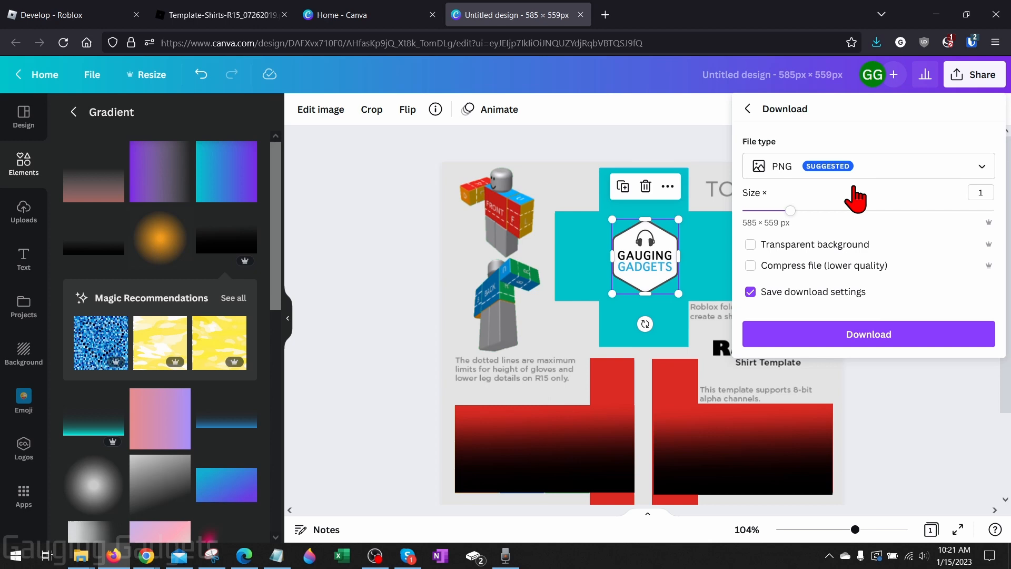
{"action": "mouse_move", "coordinate": [783, 173]}
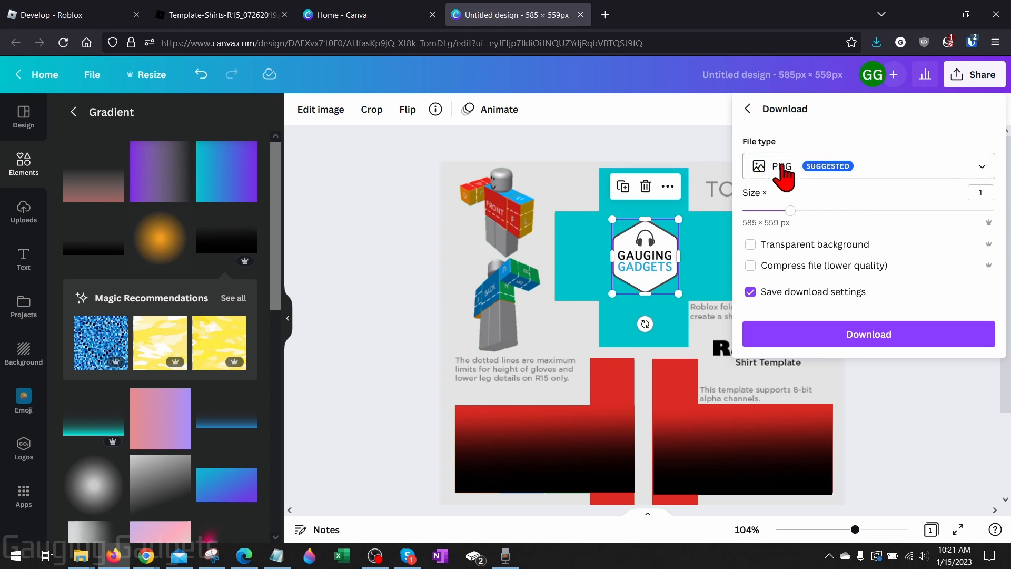
{"action": "left_click", "coordinate": [868, 334]}
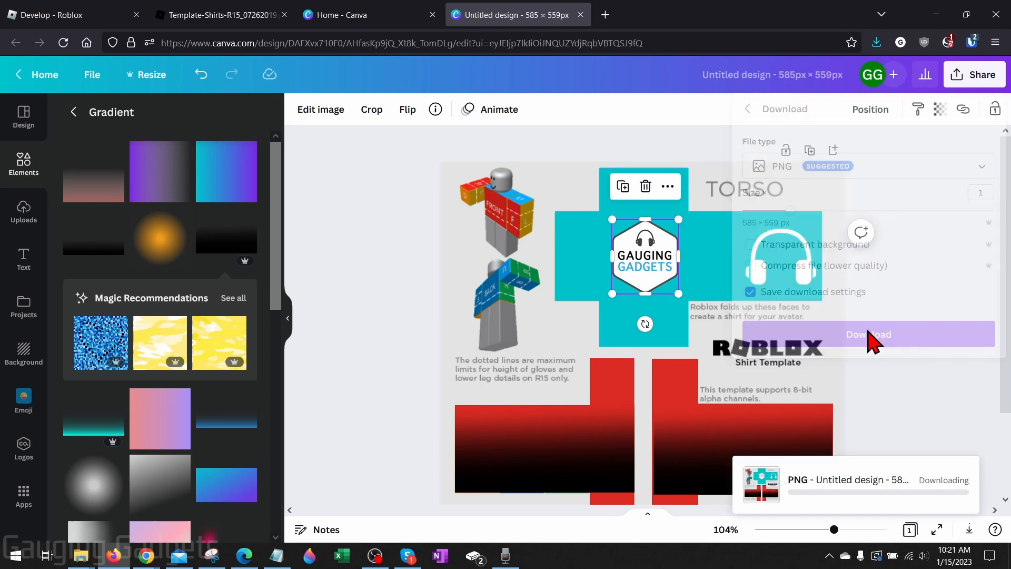
{"action": "left_click", "coordinate": [868, 334]}
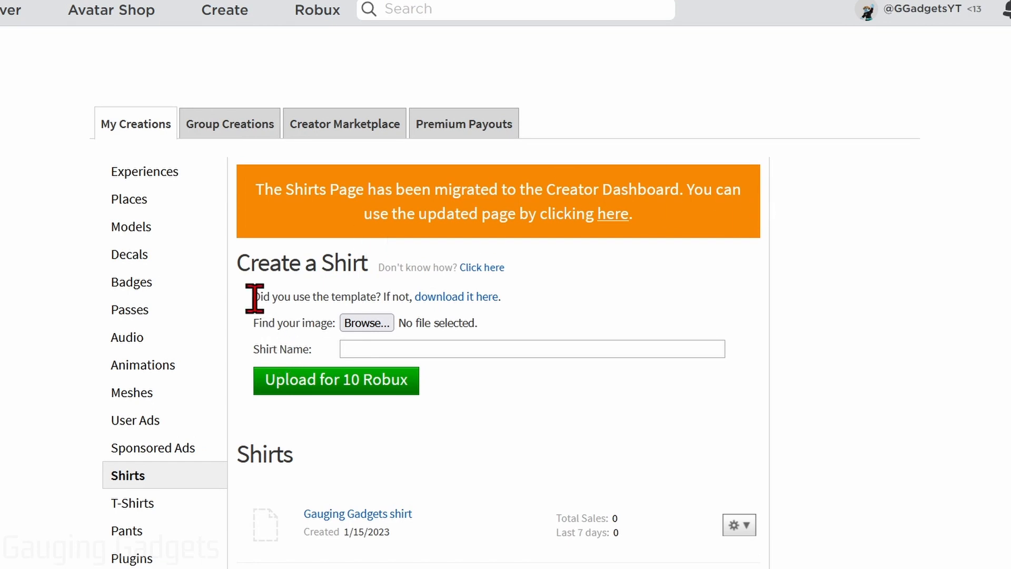
{"action": "mouse_move", "coordinate": [320, 269]}
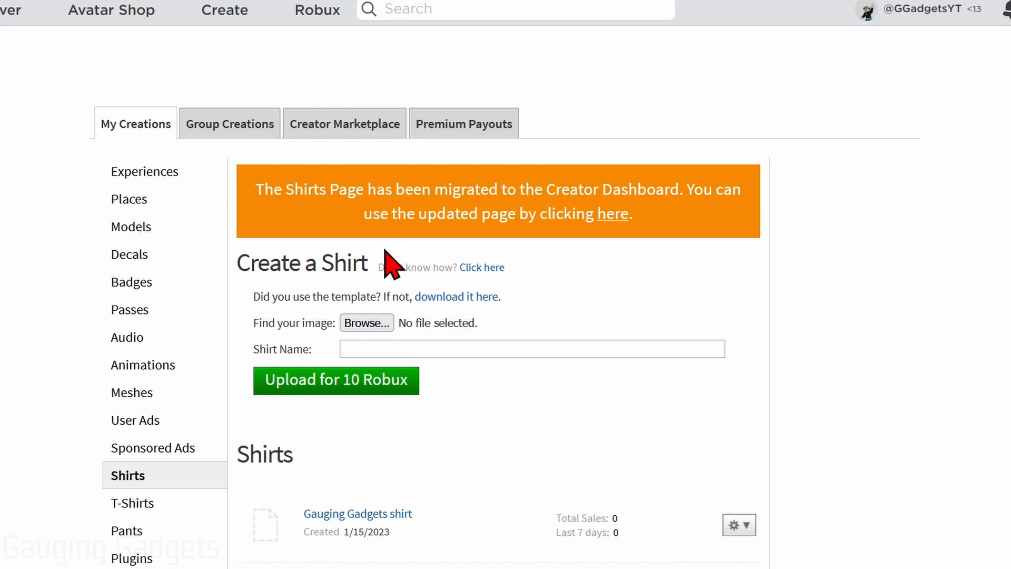
{"action": "mouse_move", "coordinate": [589, 332]}
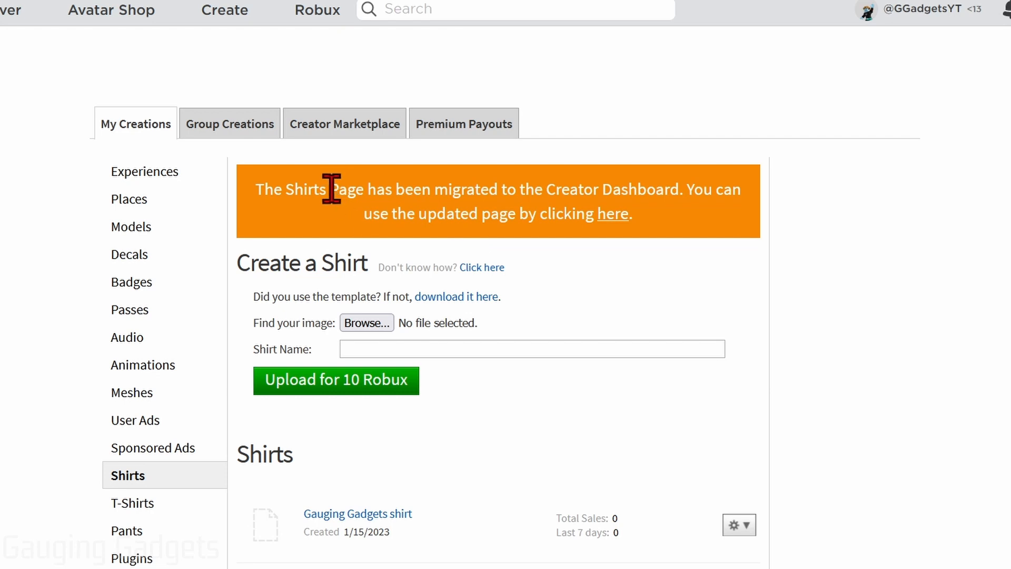
{"action": "mouse_move", "coordinate": [693, 200]}
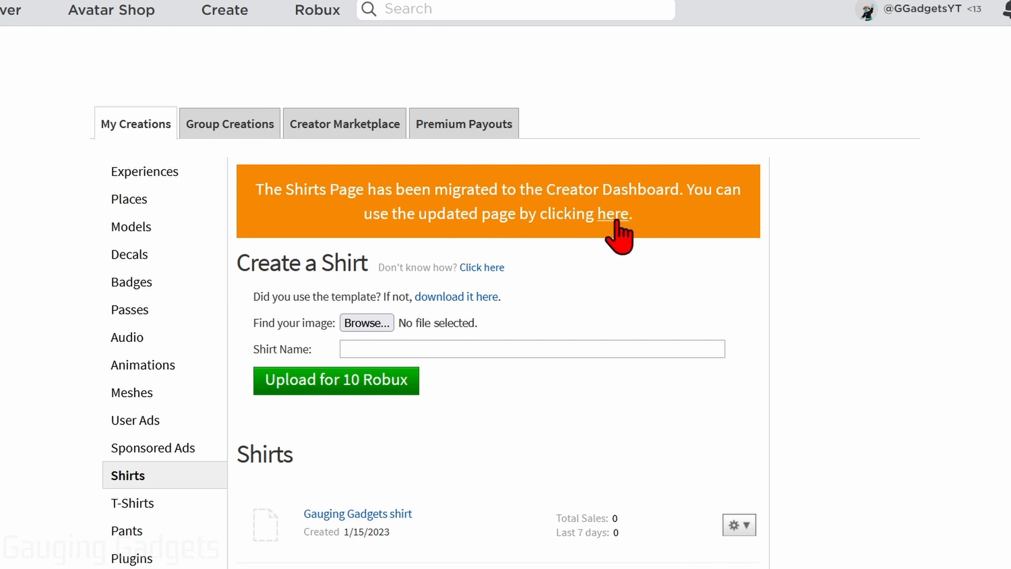
Step: Follow the migration banner's 'here' link to the Creator Dashboard Creations page
{"action": "left_click", "coordinate": [611, 214]}
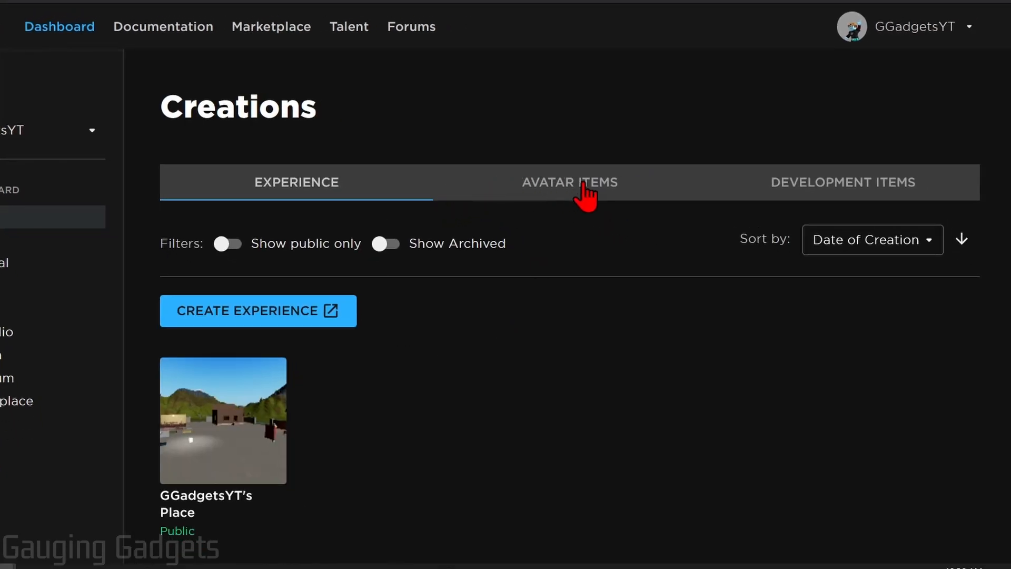
Step: Go to Avatar Items > Shirts and choose GG shirt.png as the asset to upload
{"action": "left_click", "coordinate": [570, 182]}
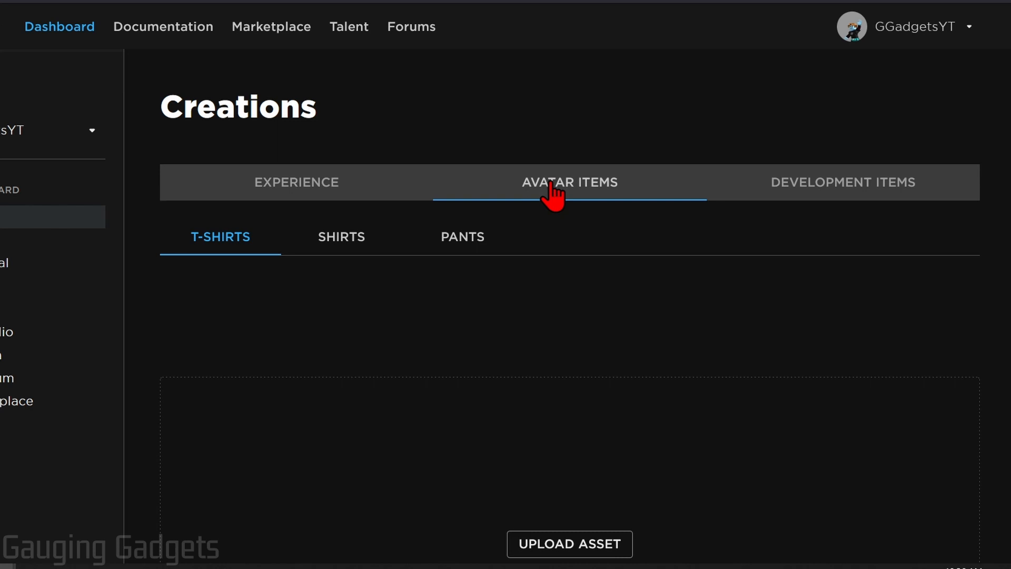
{"action": "left_click", "coordinate": [341, 237]}
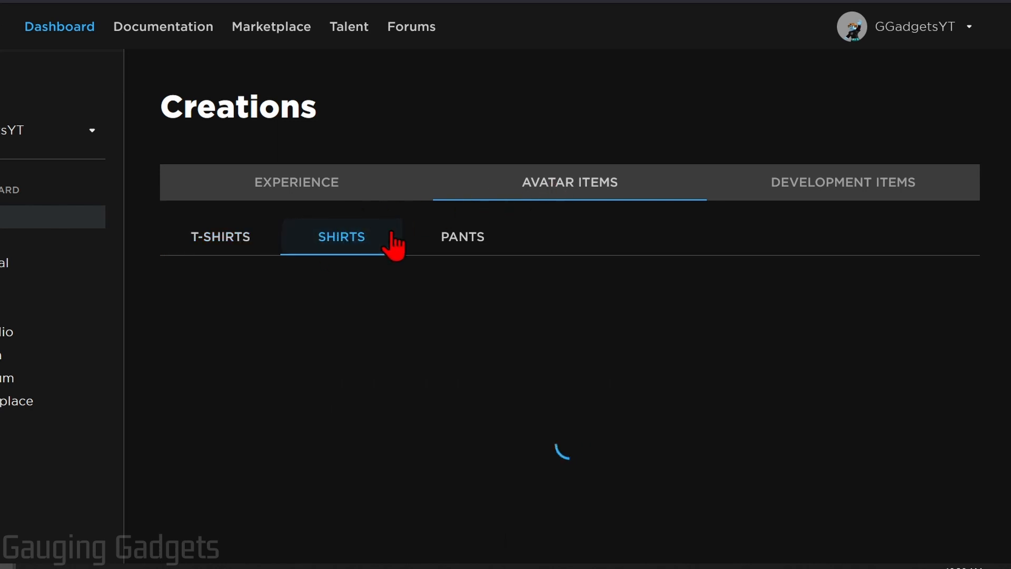
{"action": "left_click", "coordinate": [341, 235]}
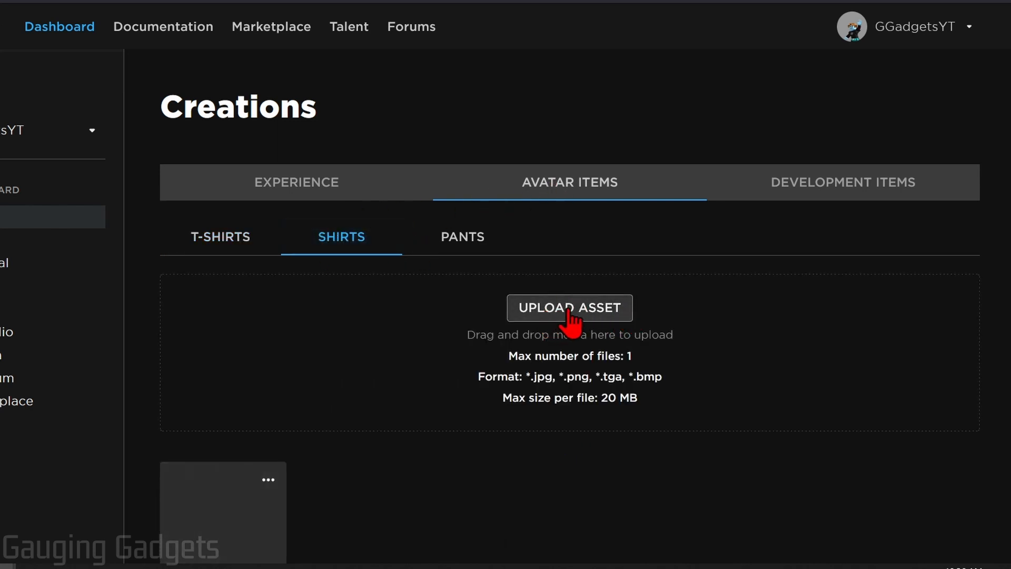
{"action": "left_click", "coordinate": [569, 306]}
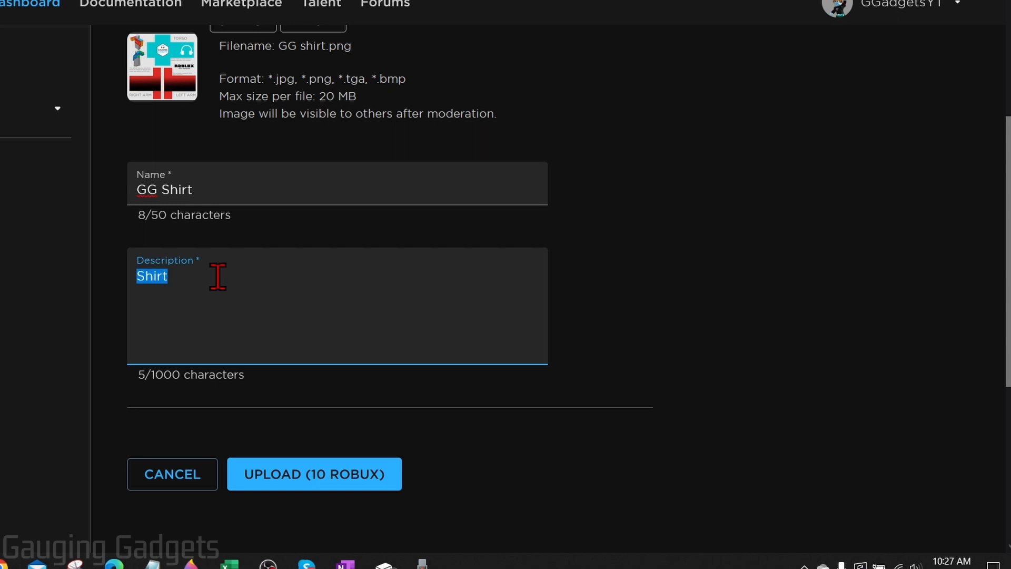
Step: Describe the shirt as 'Test Shirt', upload it and confirm the 10 Robux fee
{"action": "type", "text": "Test Shirt"}
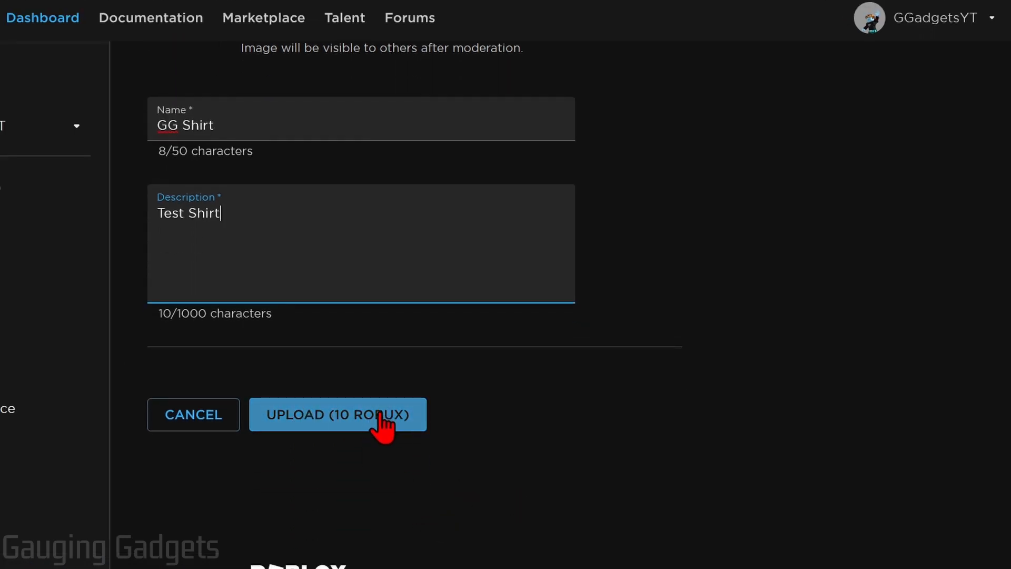
{"action": "left_click", "coordinate": [337, 414]}
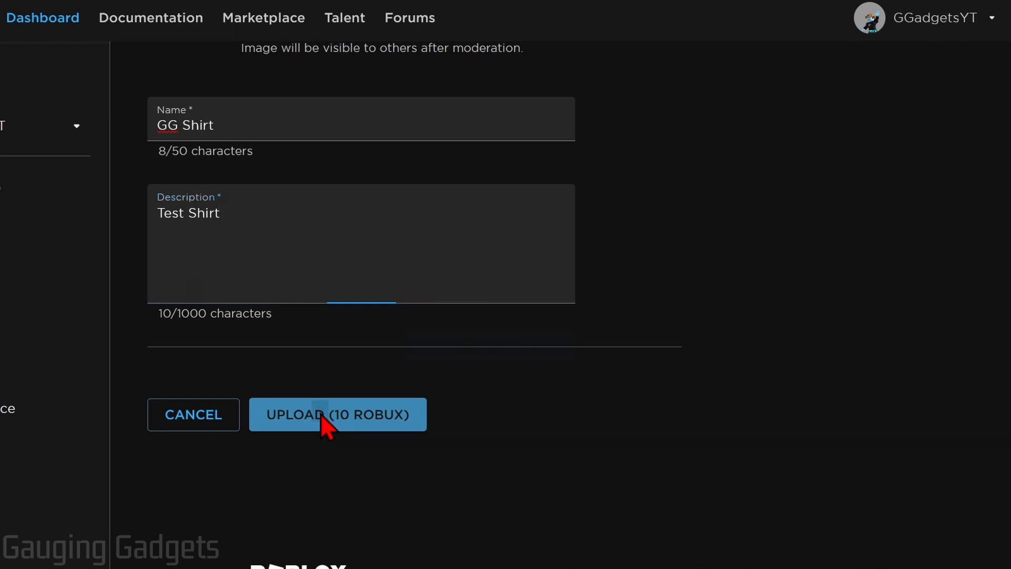
{"action": "left_click", "coordinate": [337, 414]}
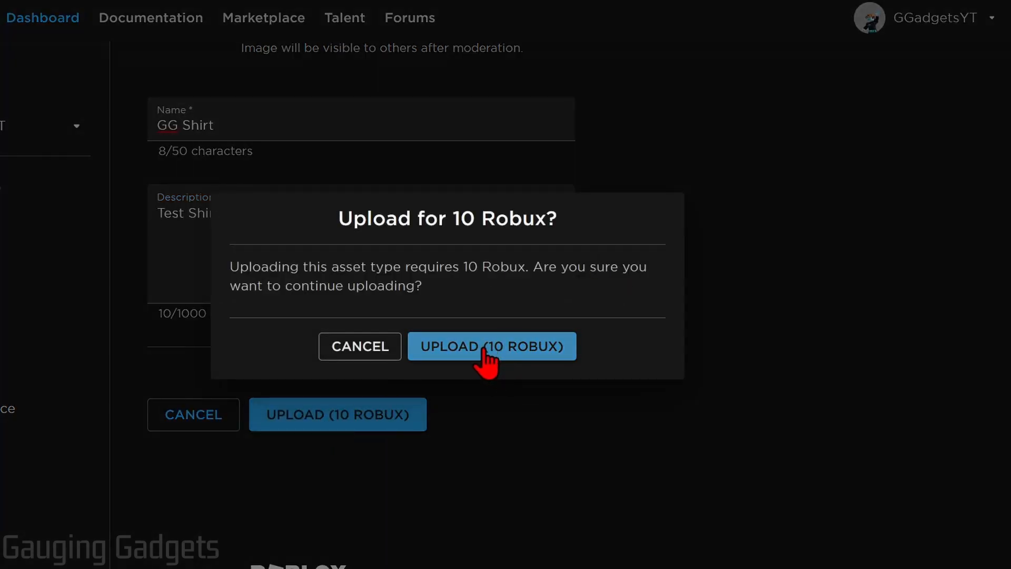
{"action": "left_click", "coordinate": [492, 345]}
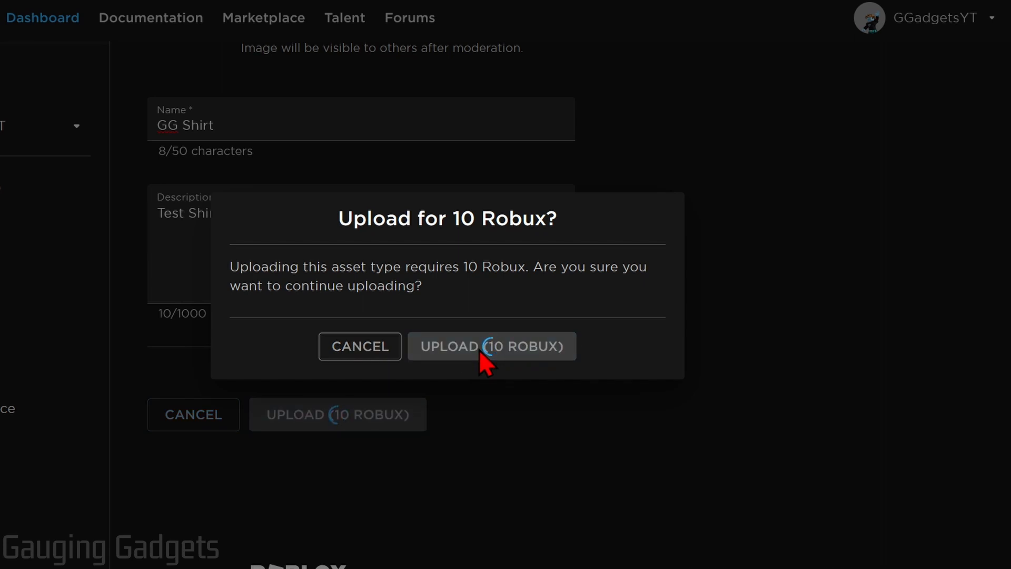
{"action": "left_click", "coordinate": [492, 345]}
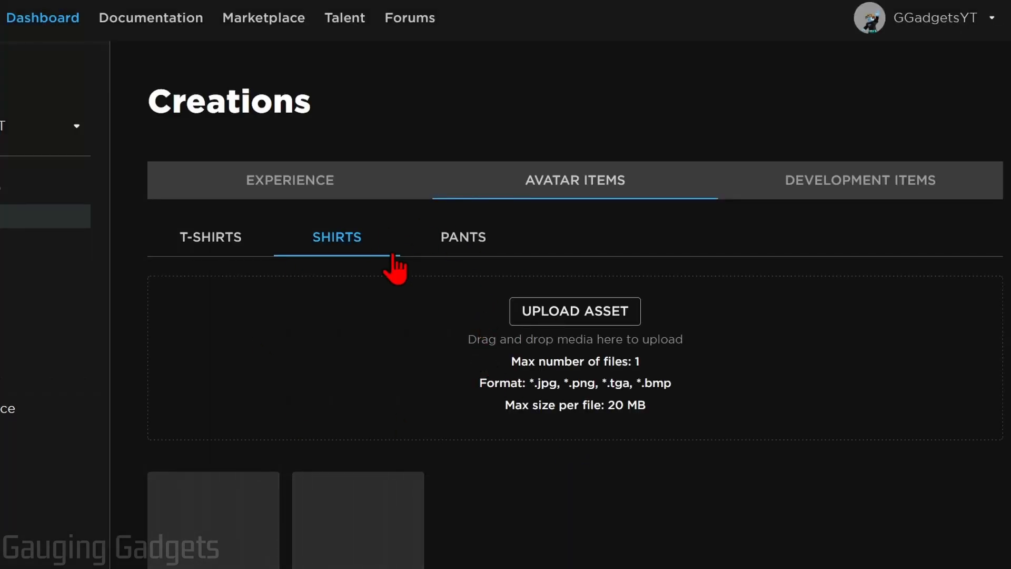
Step: Switch GG Shirt to On Sale and set its price to 10 Robux
{"action": "scroll", "scroll_direction": "down", "scroll_amount": 3}
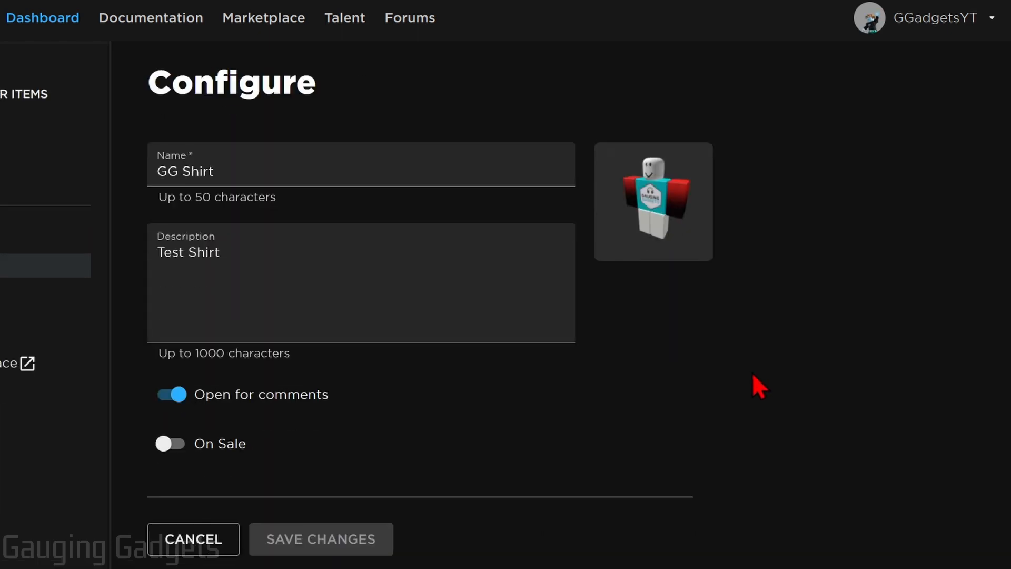
{"action": "left_click", "coordinate": [171, 443]}
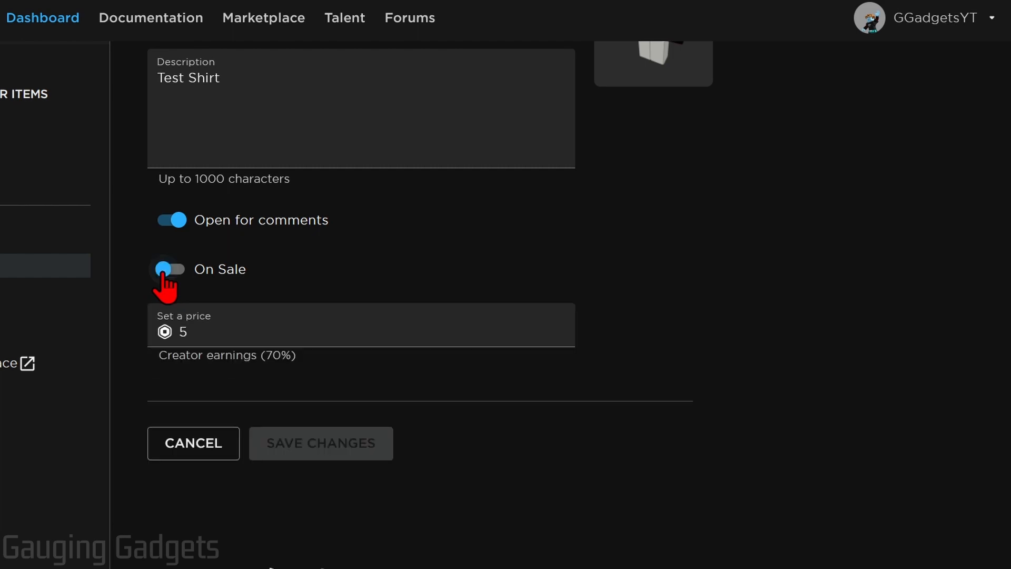
{"action": "left_click", "coordinate": [169, 268]}
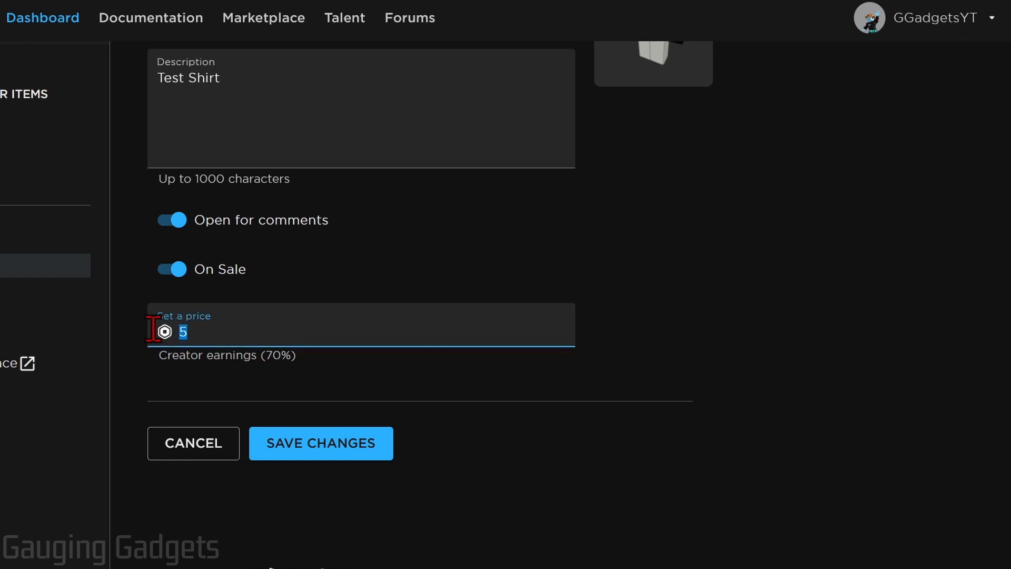
{"action": "type", "text": "10"}
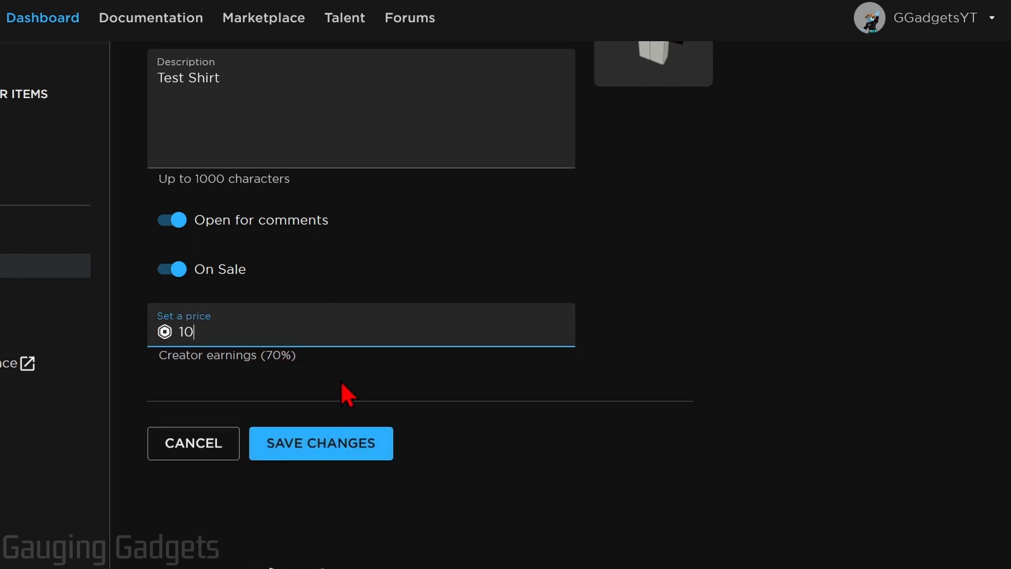
{"action": "mouse_move", "coordinate": [386, 383]}
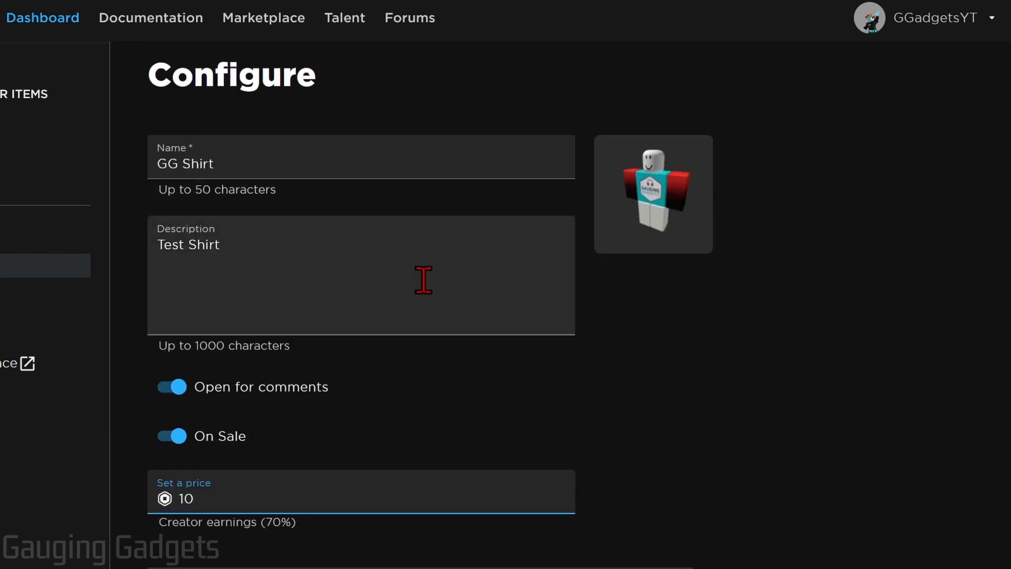
{"action": "scroll", "scroll_direction": "down", "scroll_amount": 3}
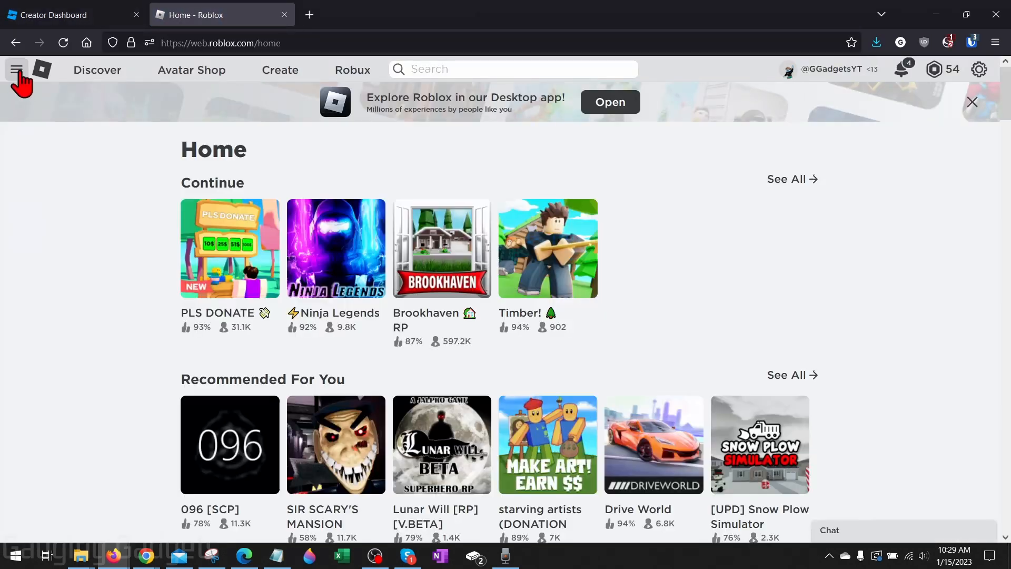
Step: Navigate from the Roblox home menu to the Avatar Editor showing the GG shirt
{"action": "left_click", "coordinate": [17, 69]}
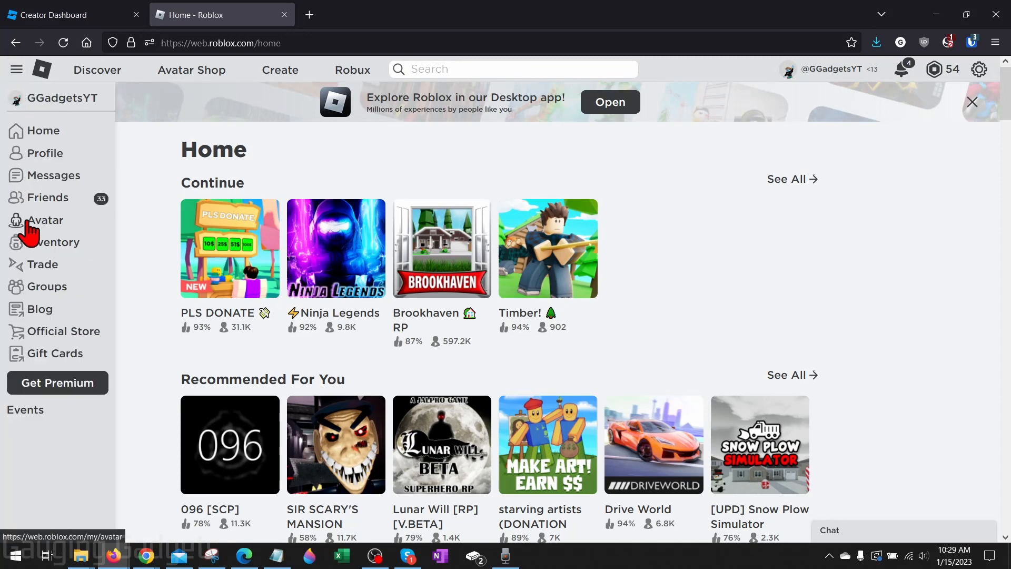
{"action": "left_click", "coordinate": [44, 220]}
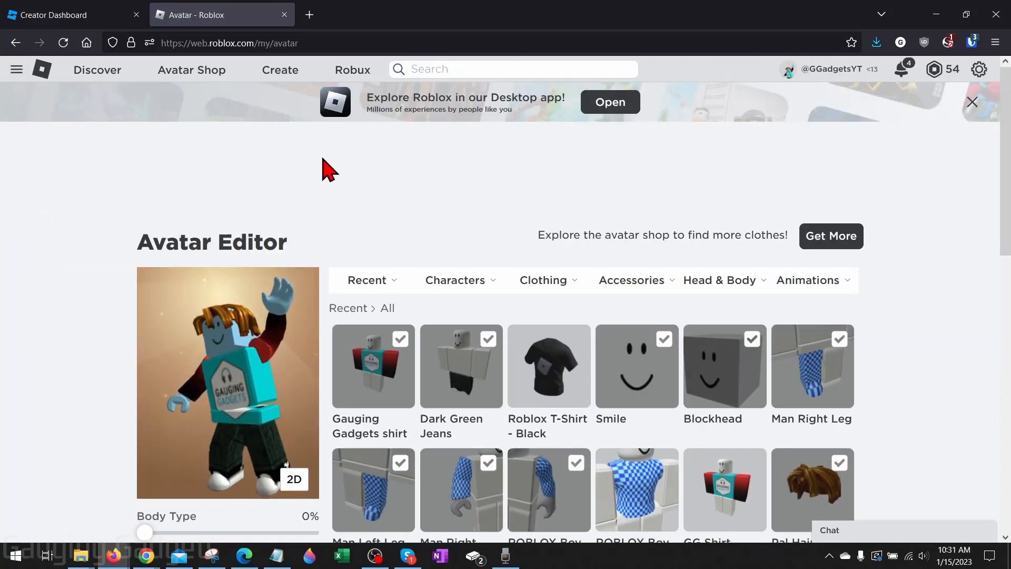
{"action": "left_click", "coordinate": [972, 102]}
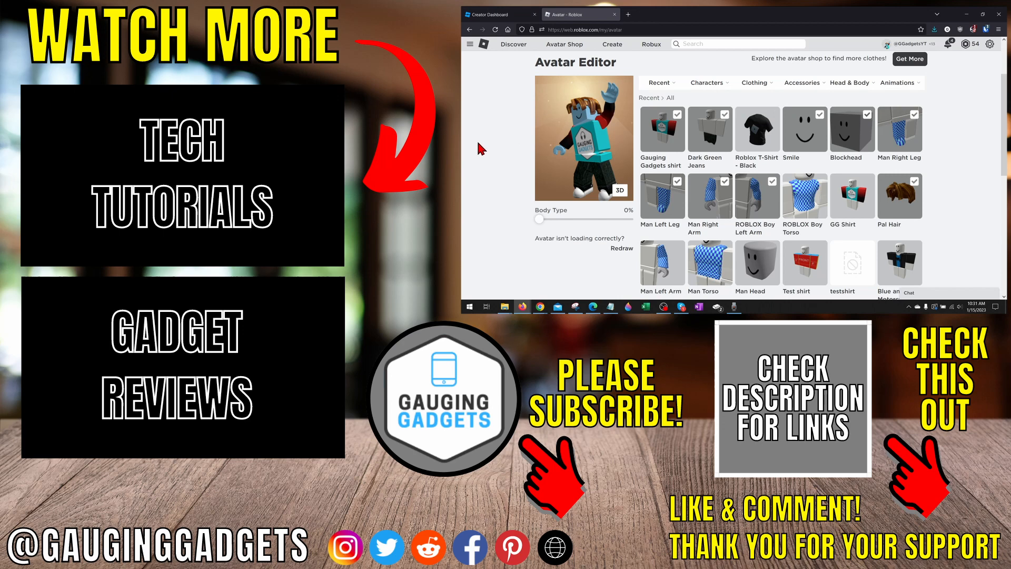
{"action": "mouse_move", "coordinate": [480, 143]}
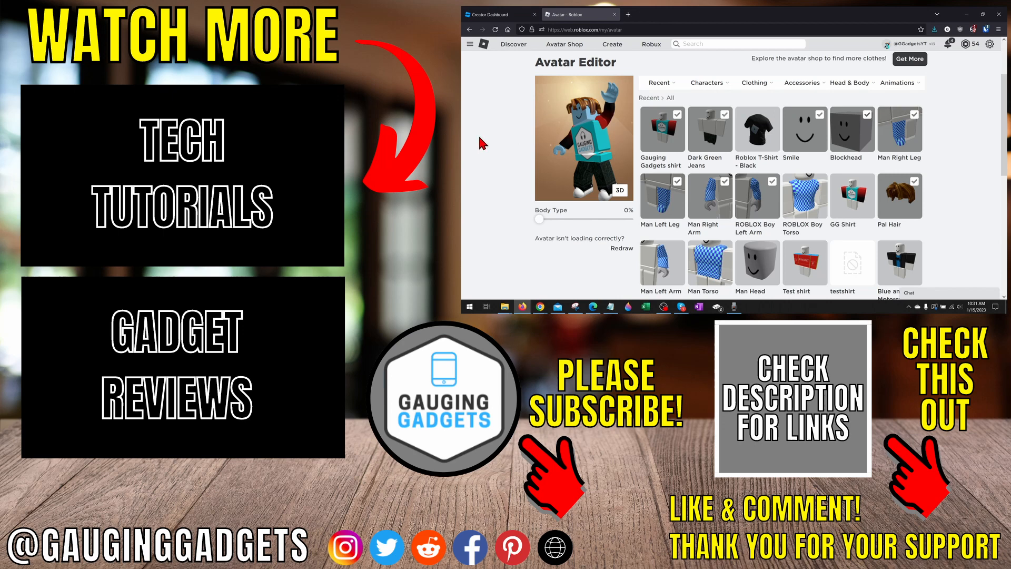